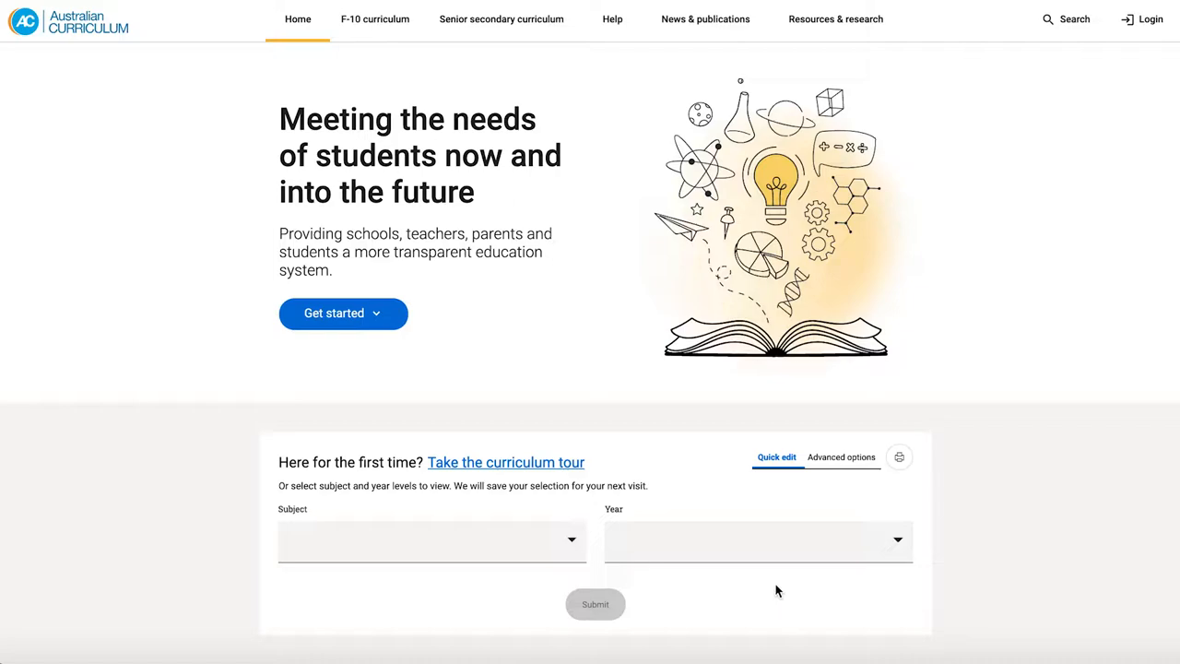
mouse_move(723, 534)
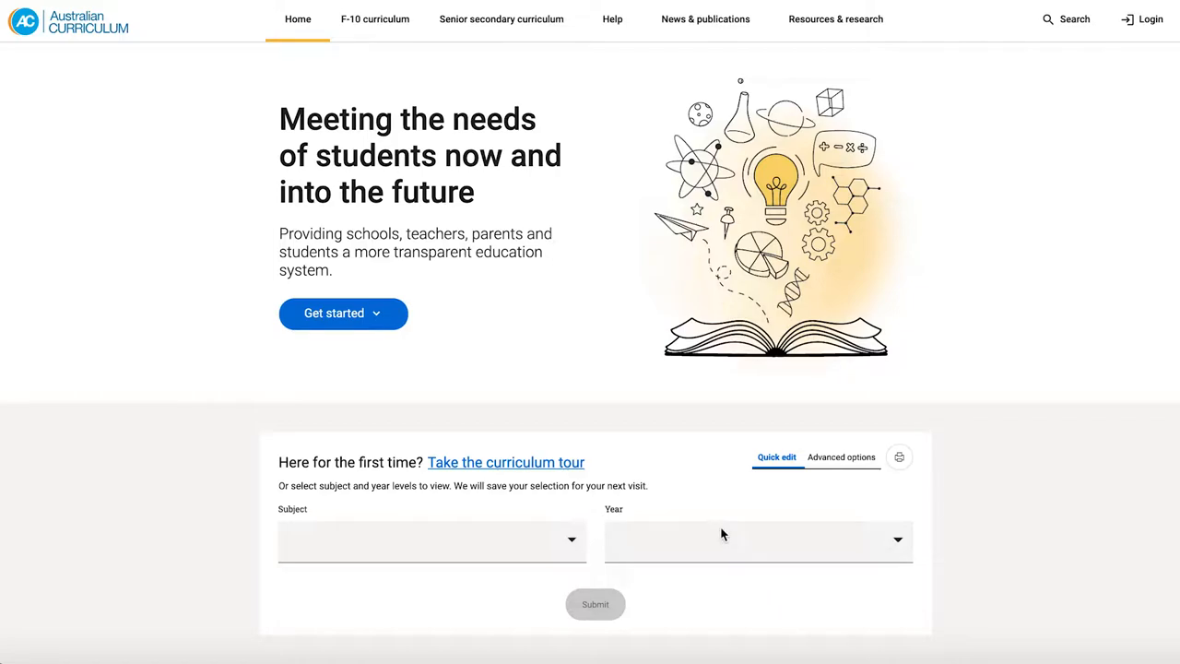
Select Year 3 from the year-level list for Mathematics
left_click(431, 540)
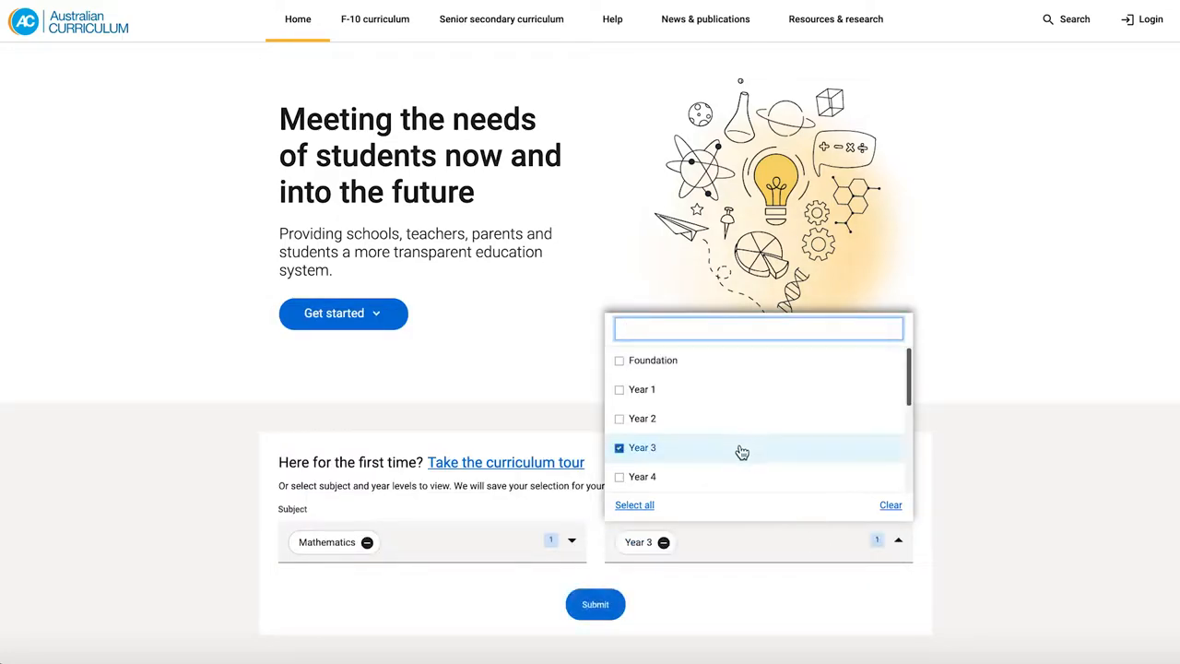
left_click(595, 604)
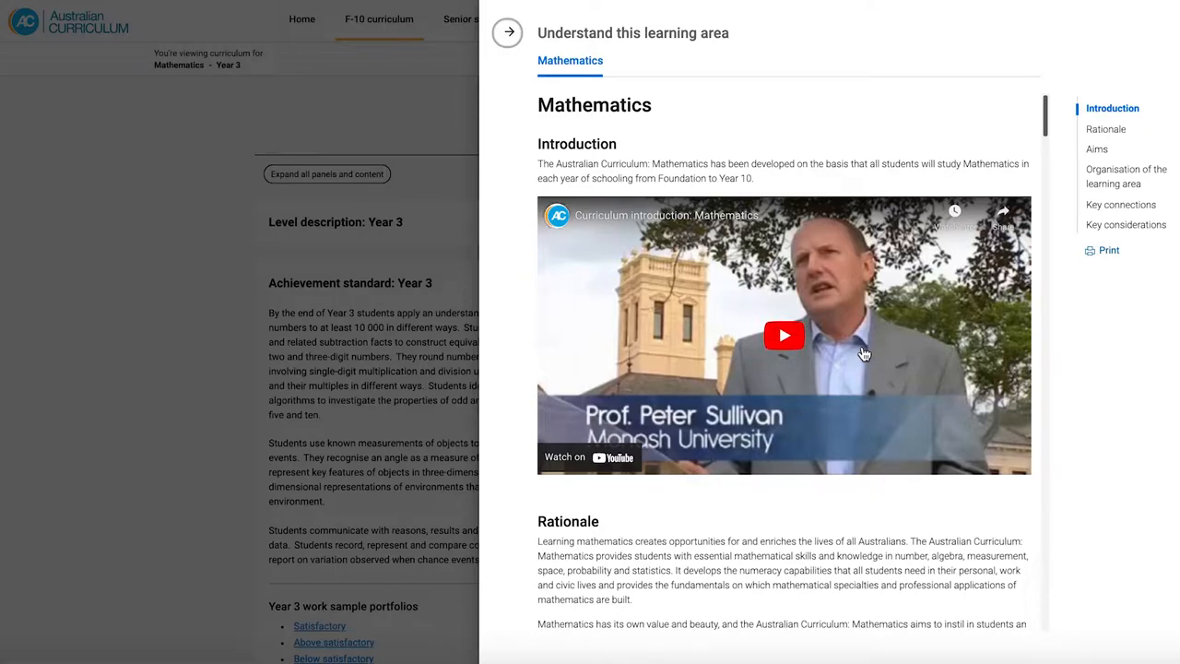
mouse_move(643, 111)
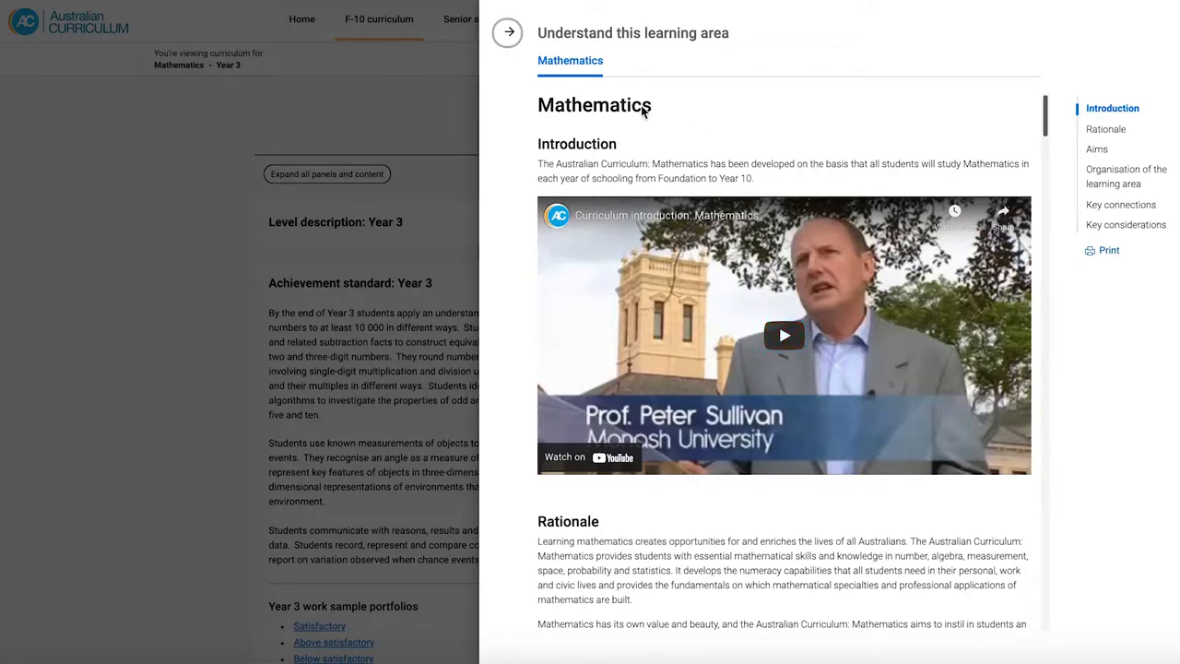
Close the Mathematics introduction panel and scroll toward the Year 3 content descriptions
left_click(508, 33)
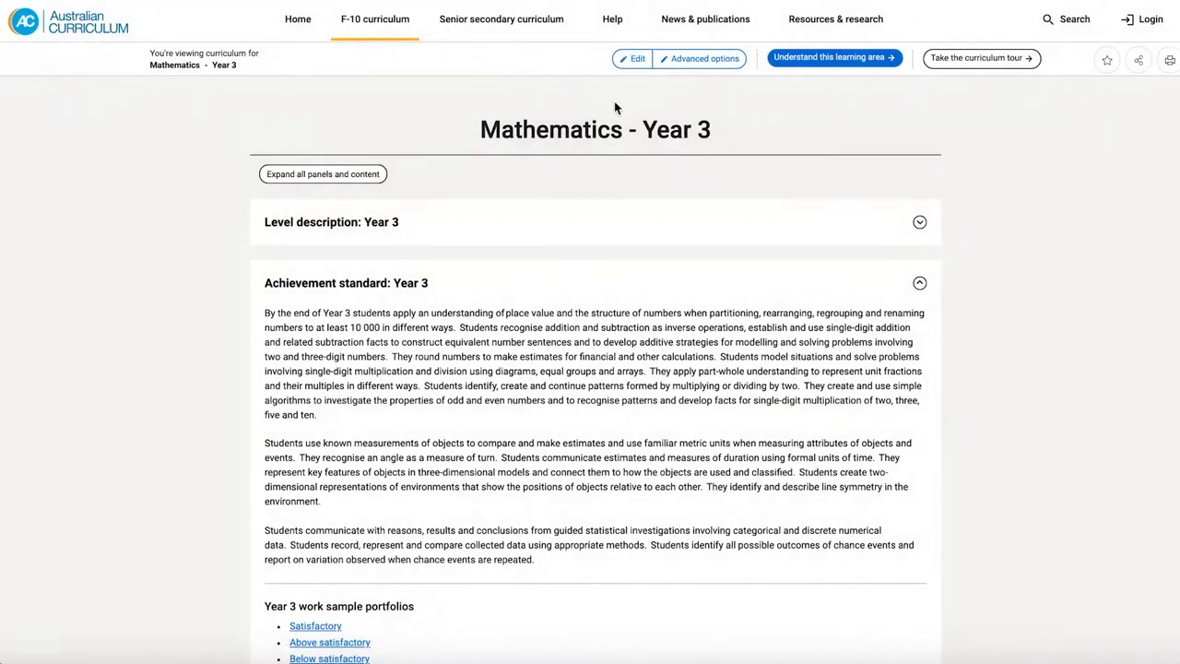
mouse_move(833, 57)
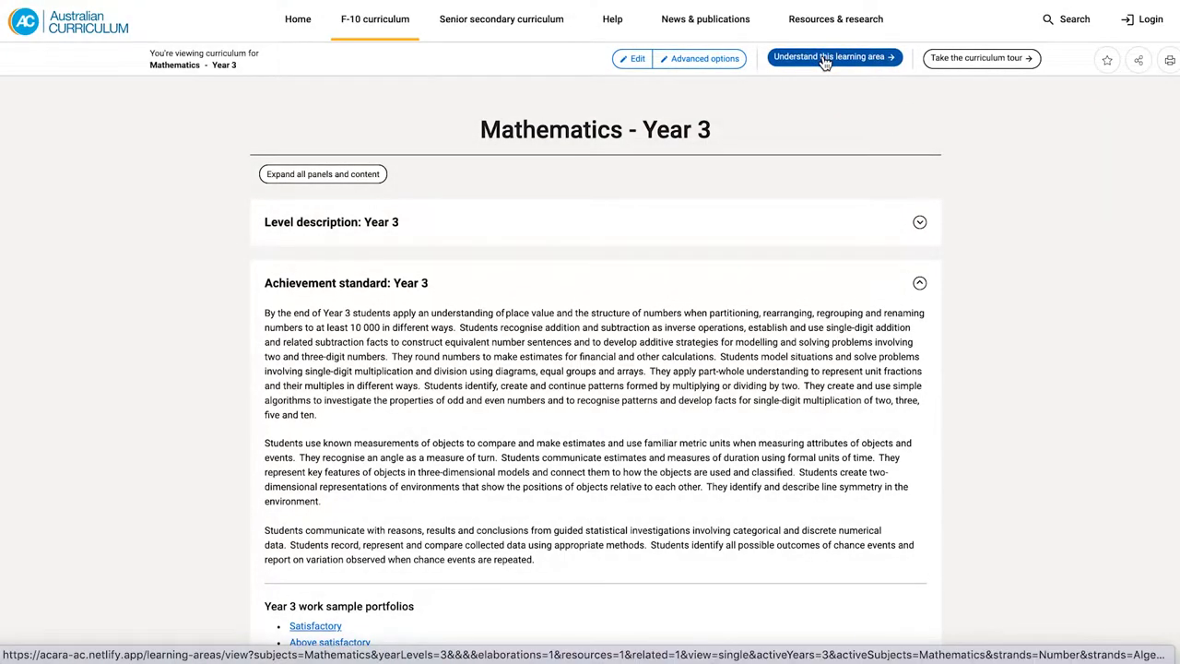
mouse_move(830, 130)
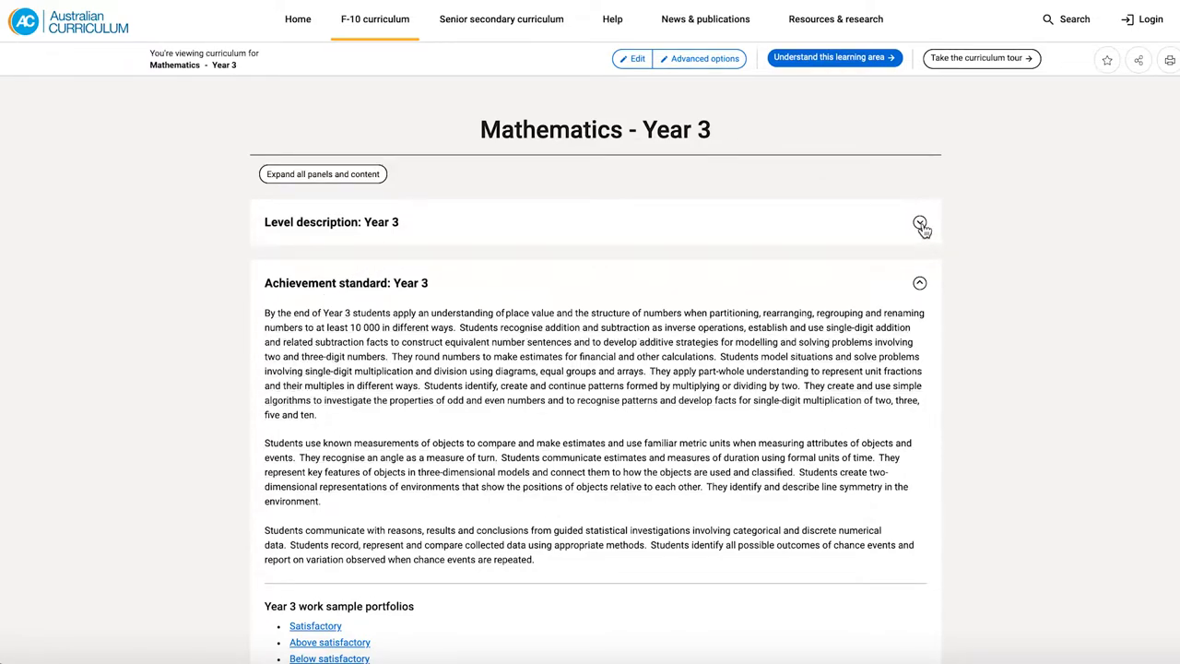
left_click(919, 226)
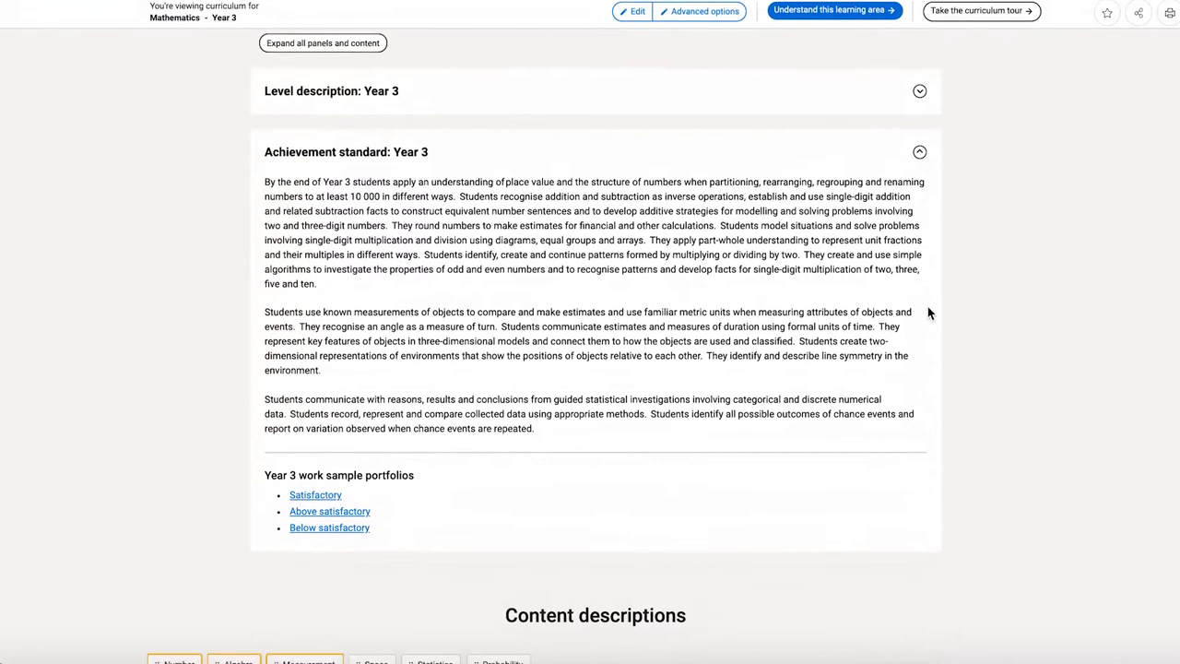
mouse_move(249, 549)
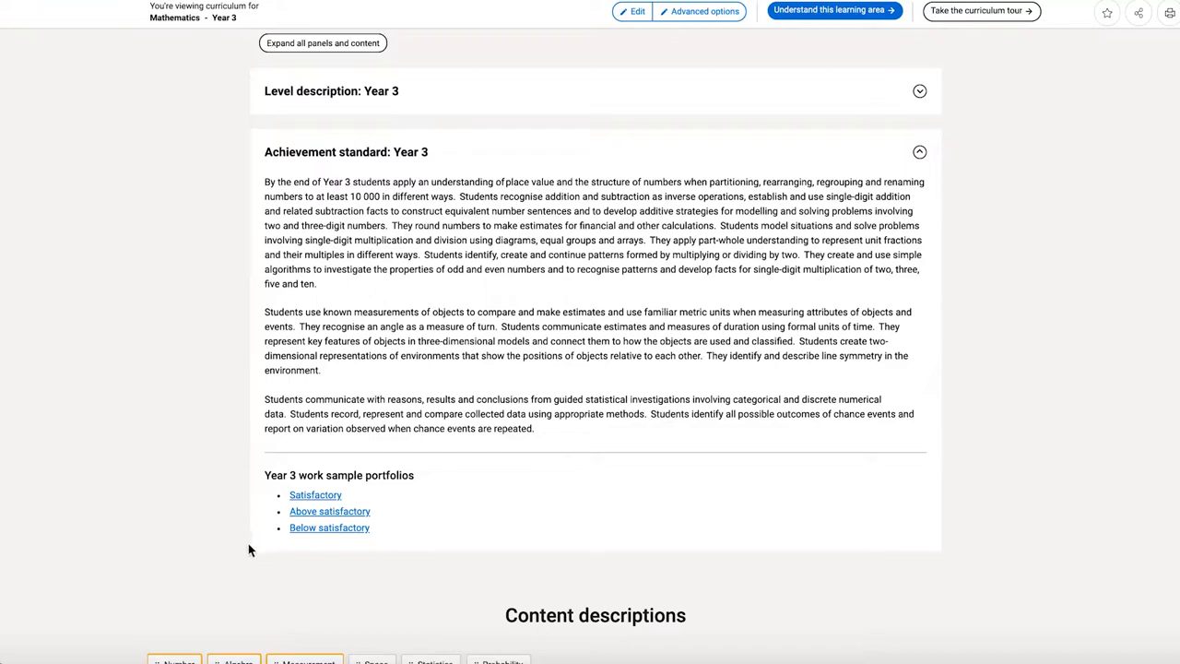
scroll("down", 3)
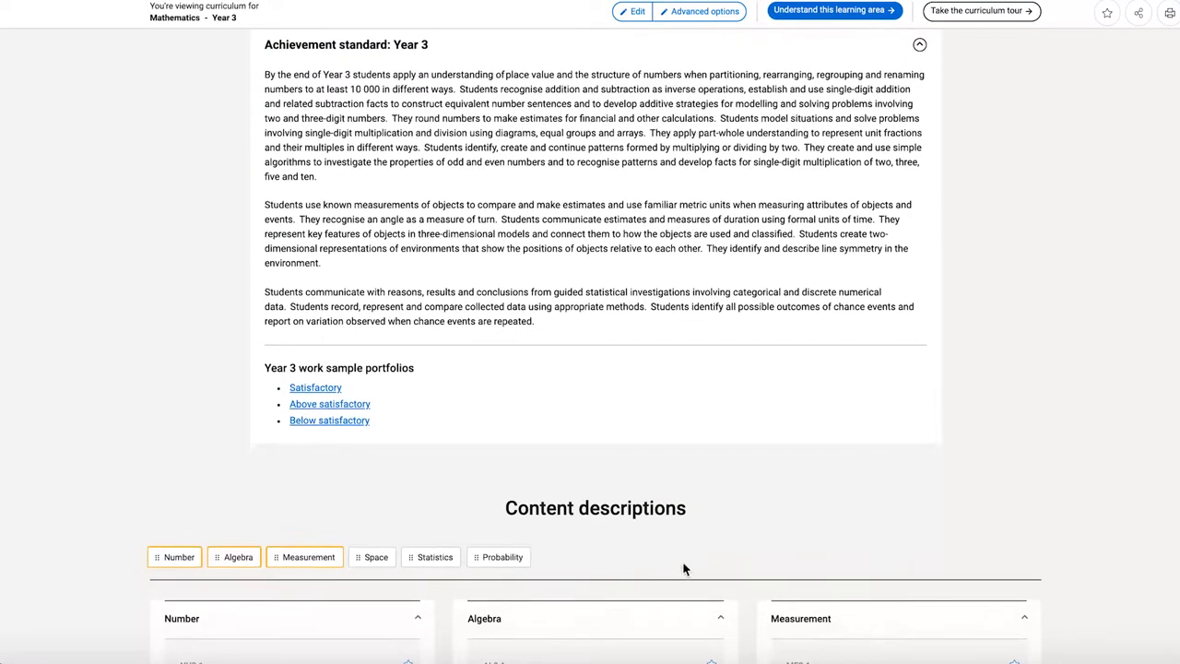
scroll("down", 3)
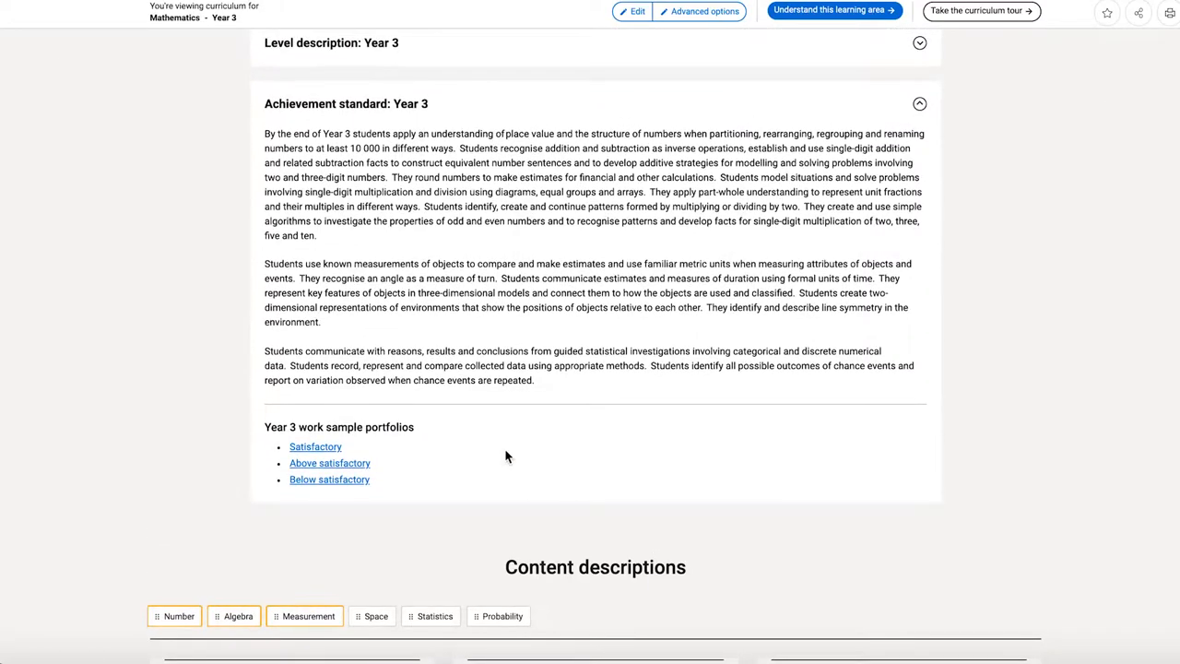
mouse_move(506, 451)
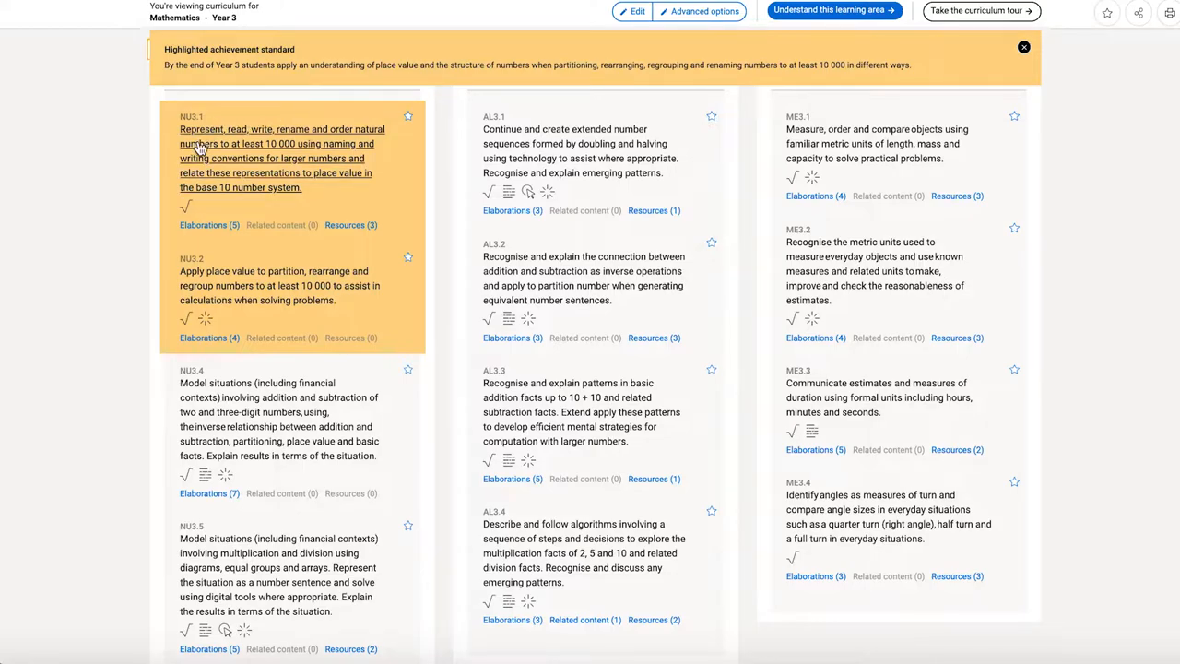
mouse_move(207, 298)
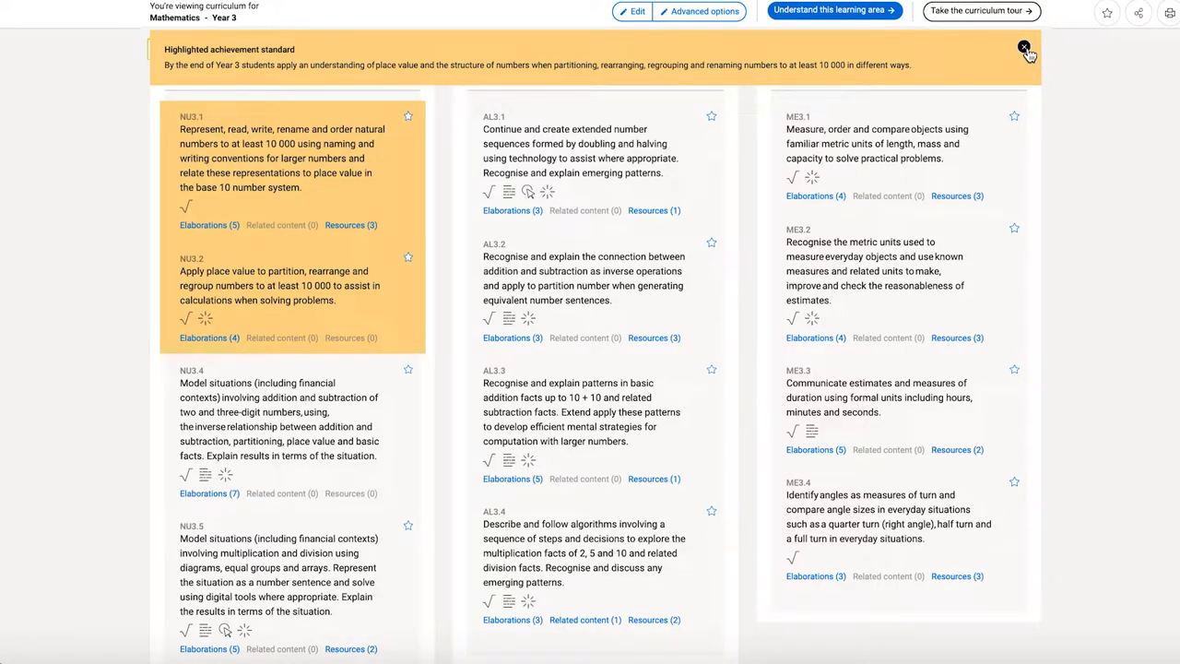
left_click(1024, 47)
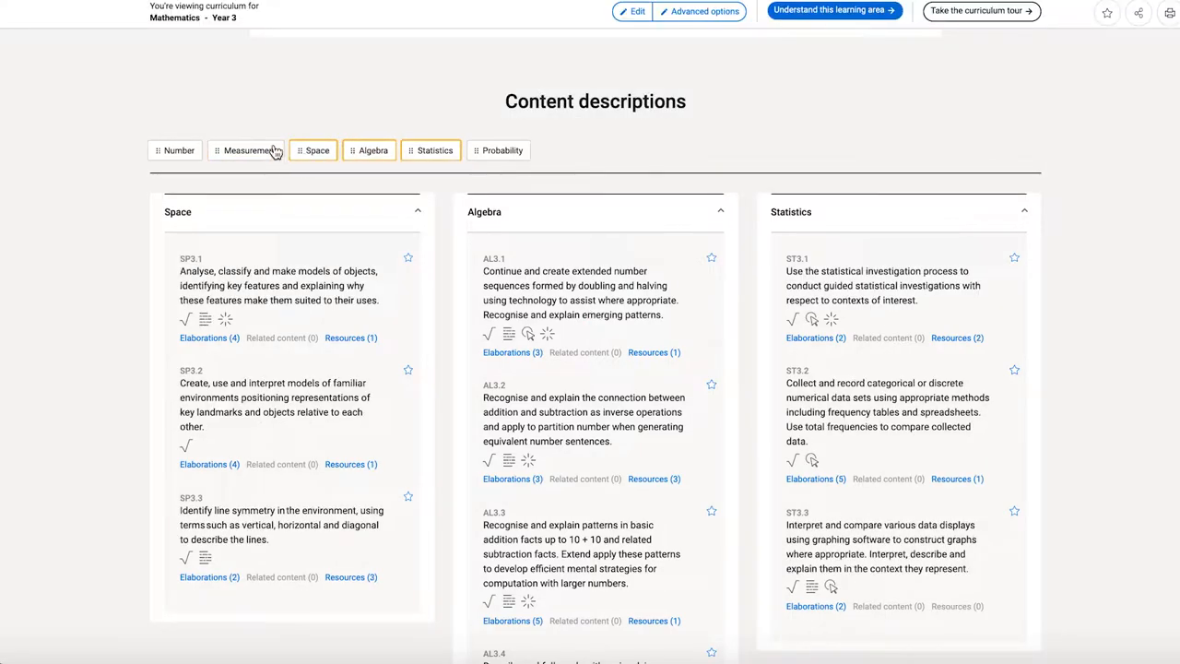
Add the Number strand as a displayed content description column
left_click(176, 150)
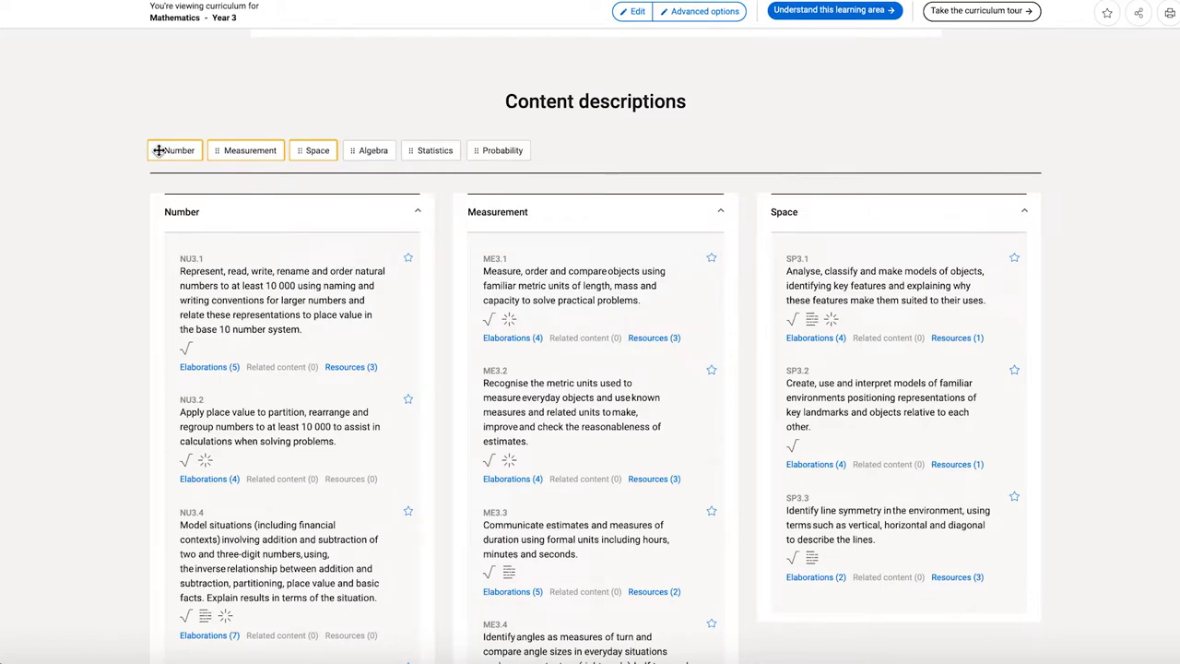
mouse_move(194, 167)
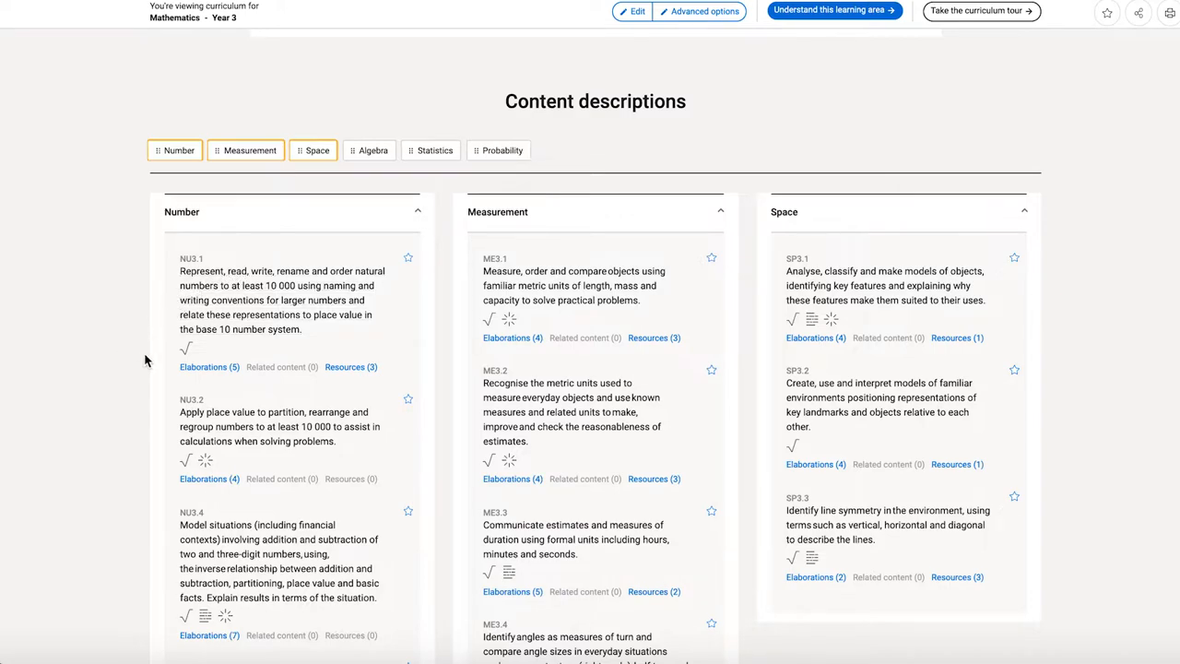
mouse_move(155, 366)
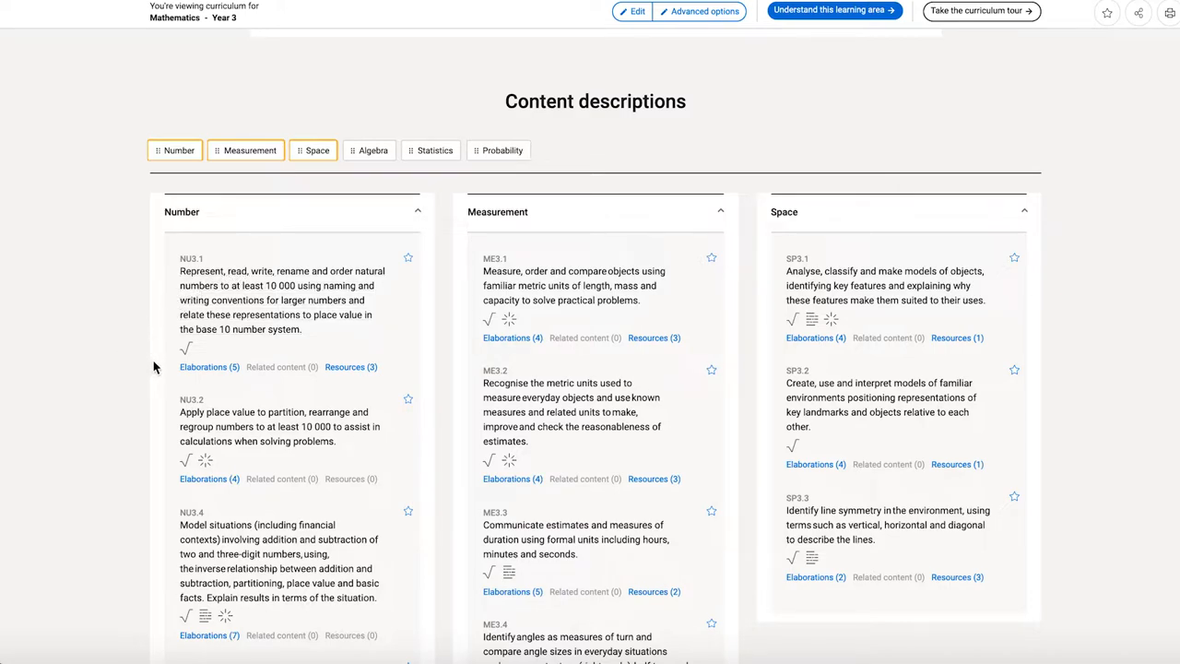
mouse_move(185, 355)
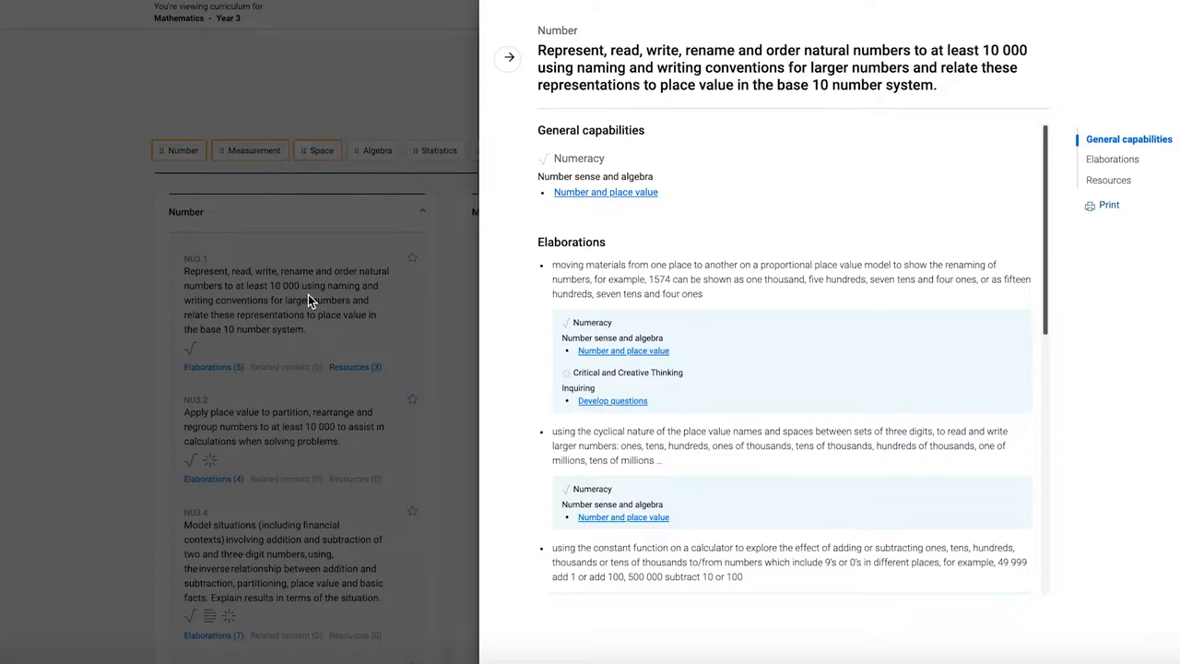
mouse_move(747, 80)
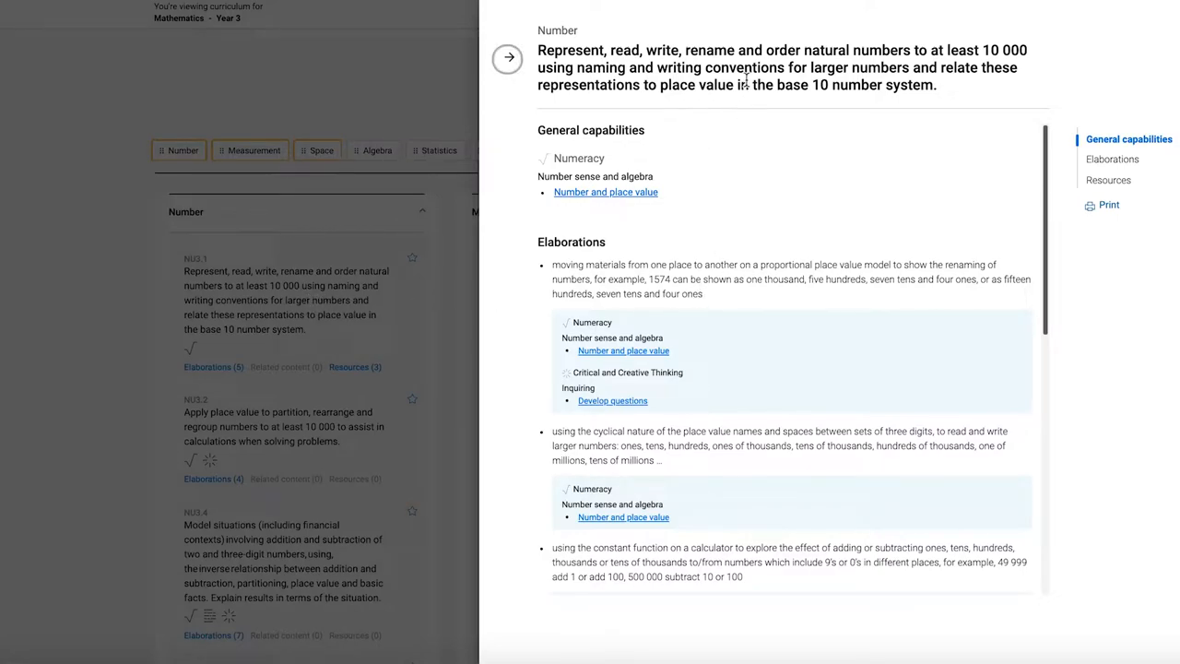
mouse_move(521, 193)
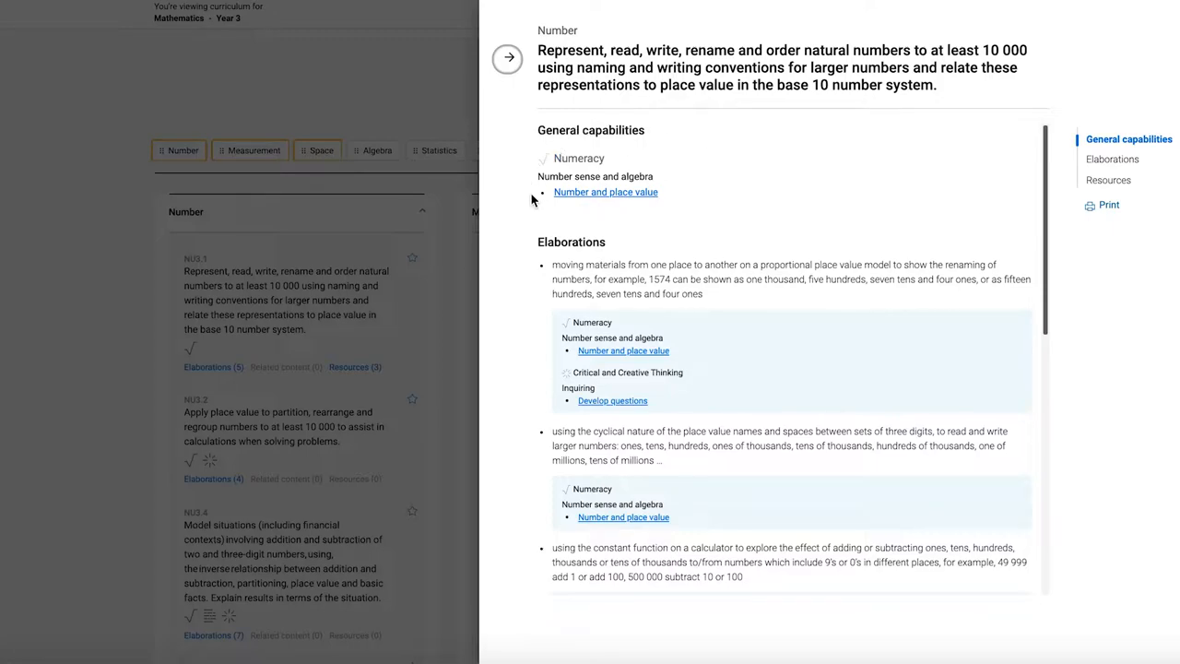
mouse_move(569, 216)
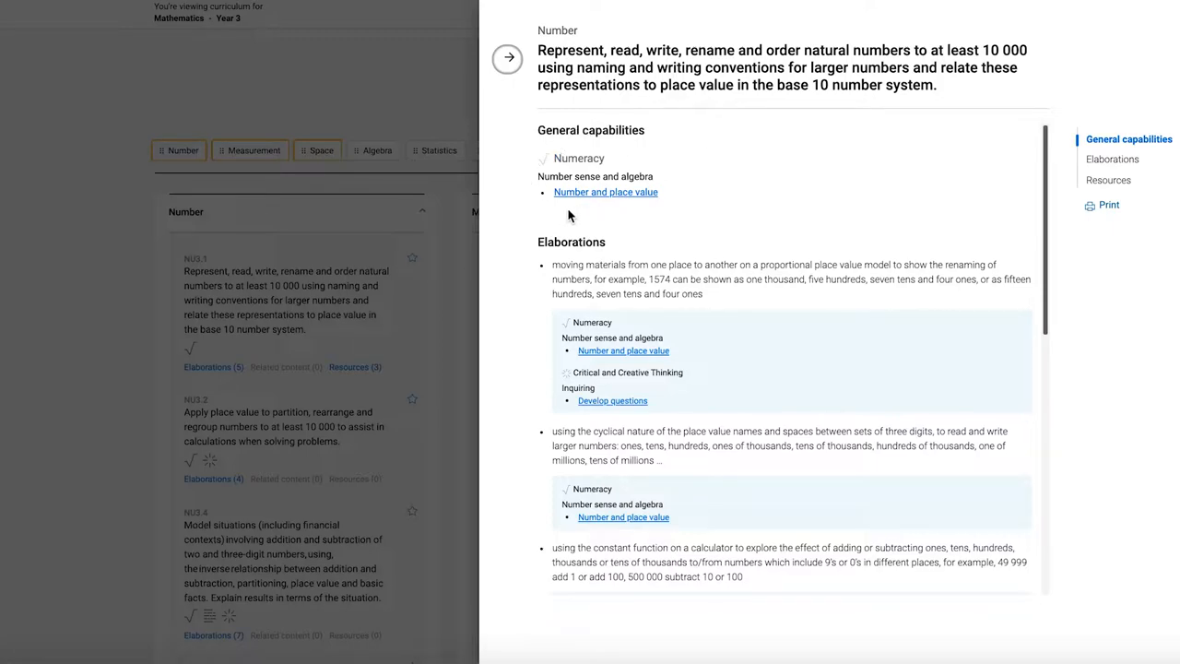
mouse_move(687, 235)
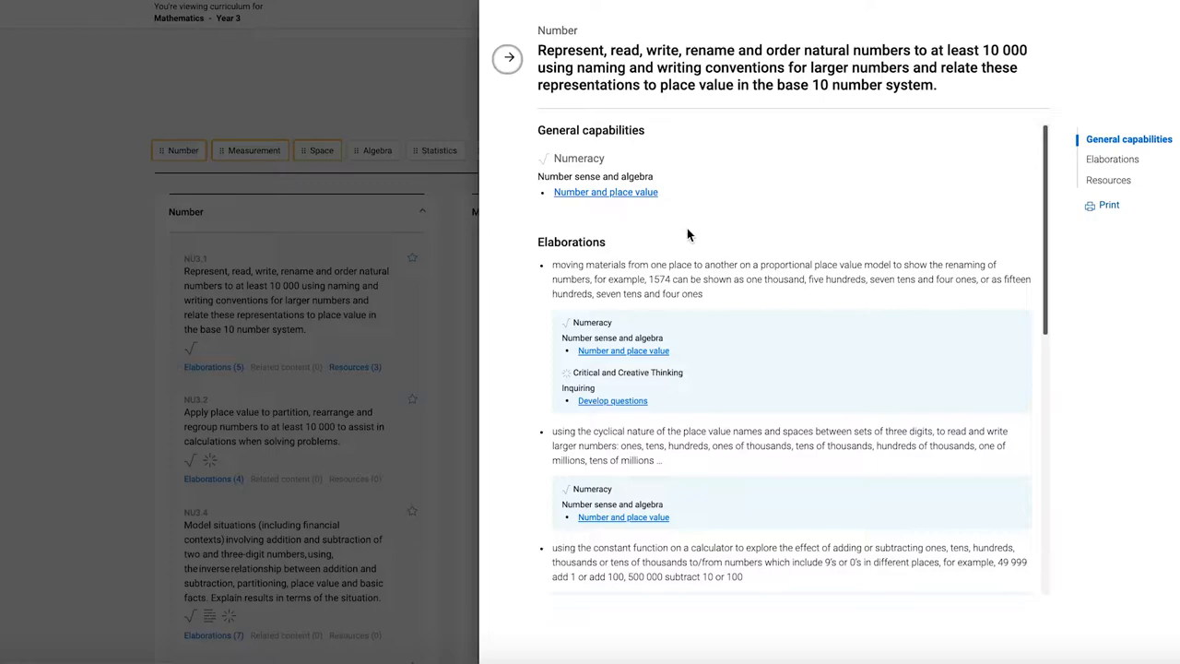
Scroll through the NU3.1 elaborations and resources in the side panel
scroll("down", 3)
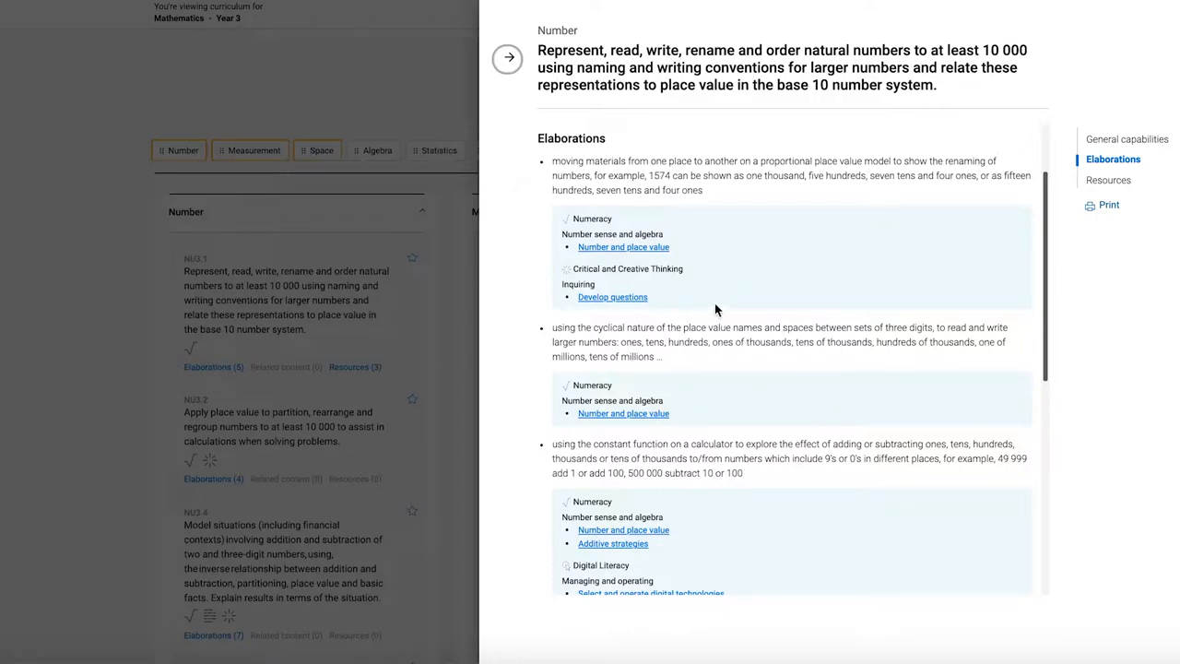
mouse_move(733, 306)
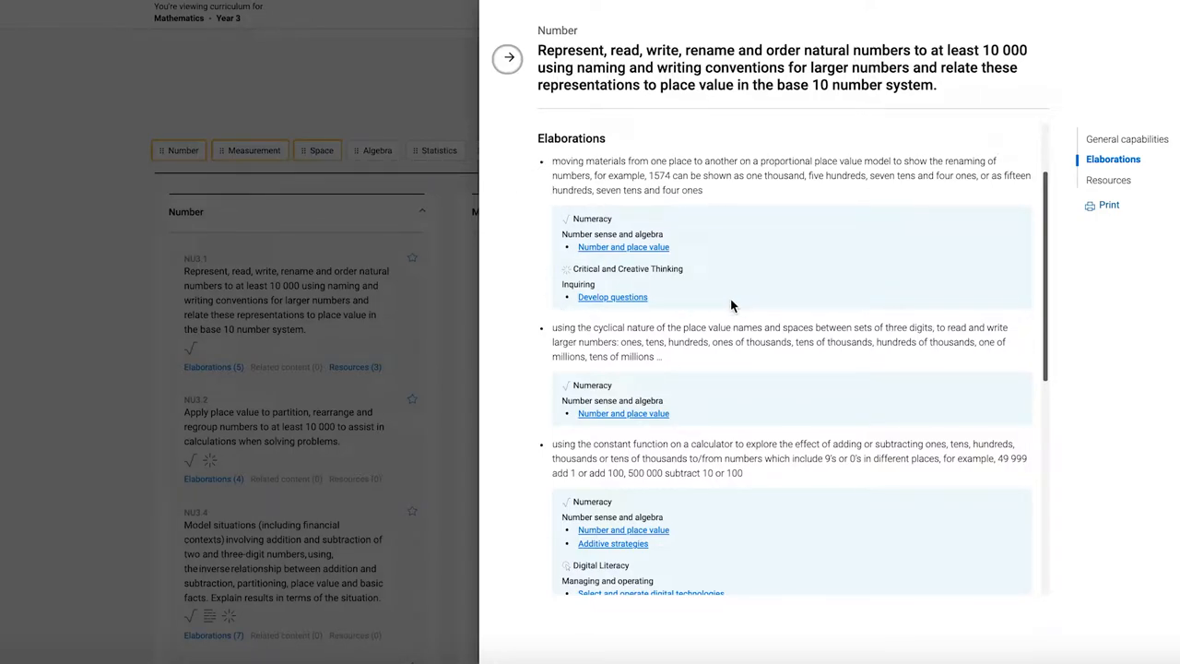
scroll("down", 3)
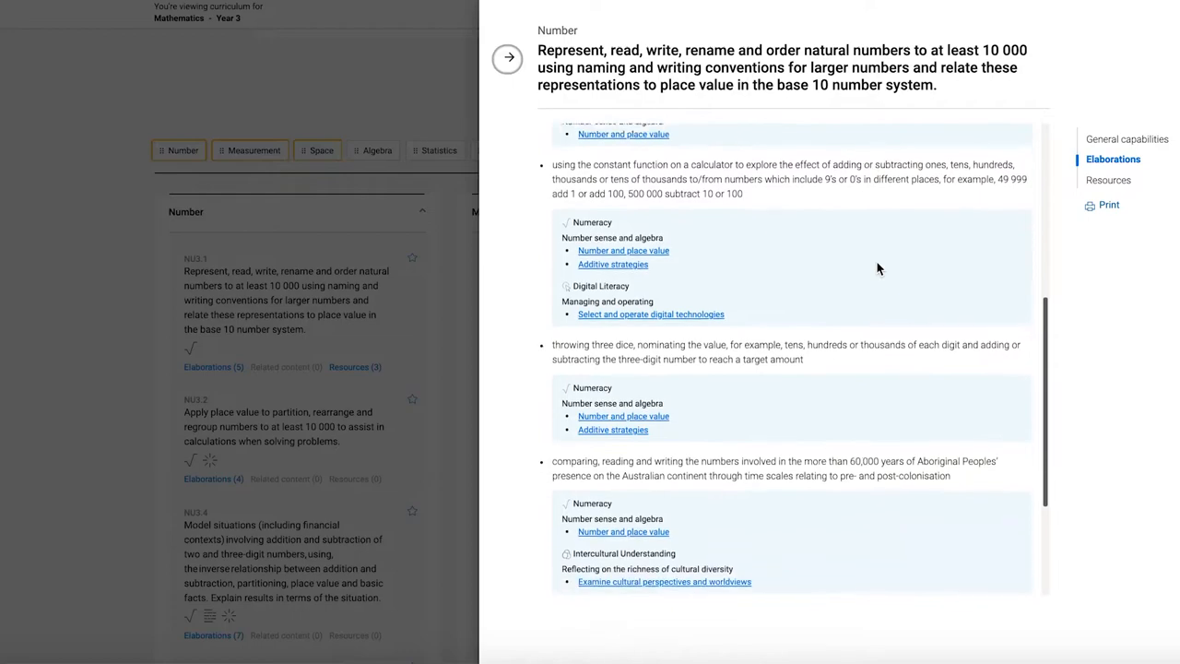
scroll("down", 3)
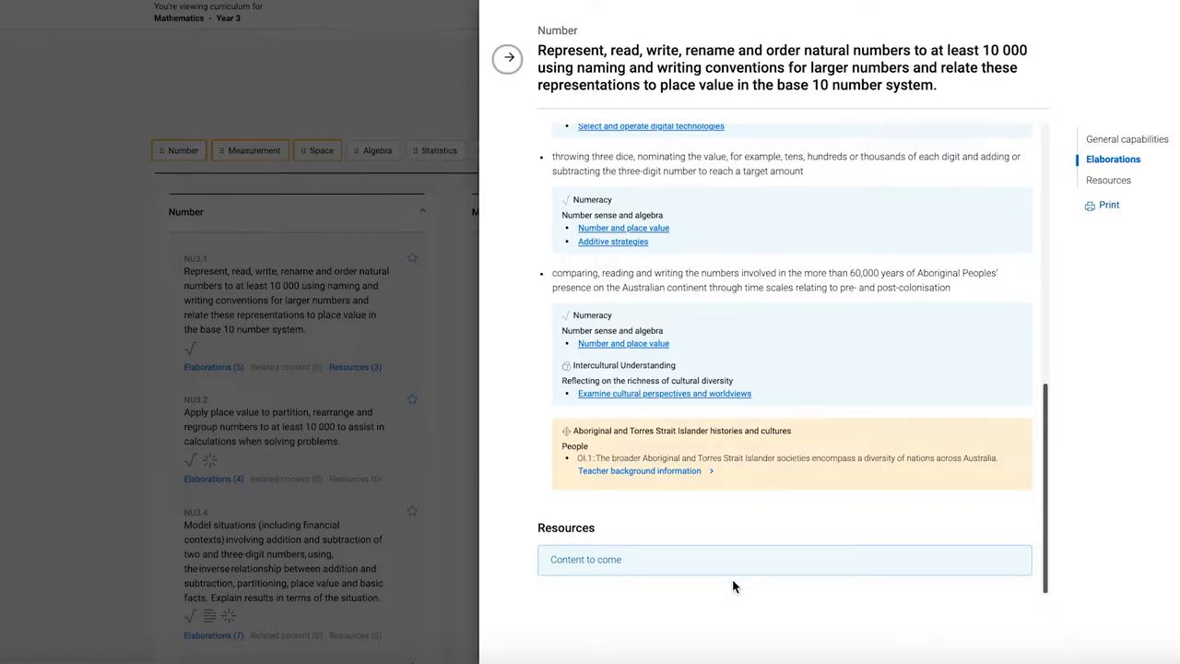
mouse_move(634, 510)
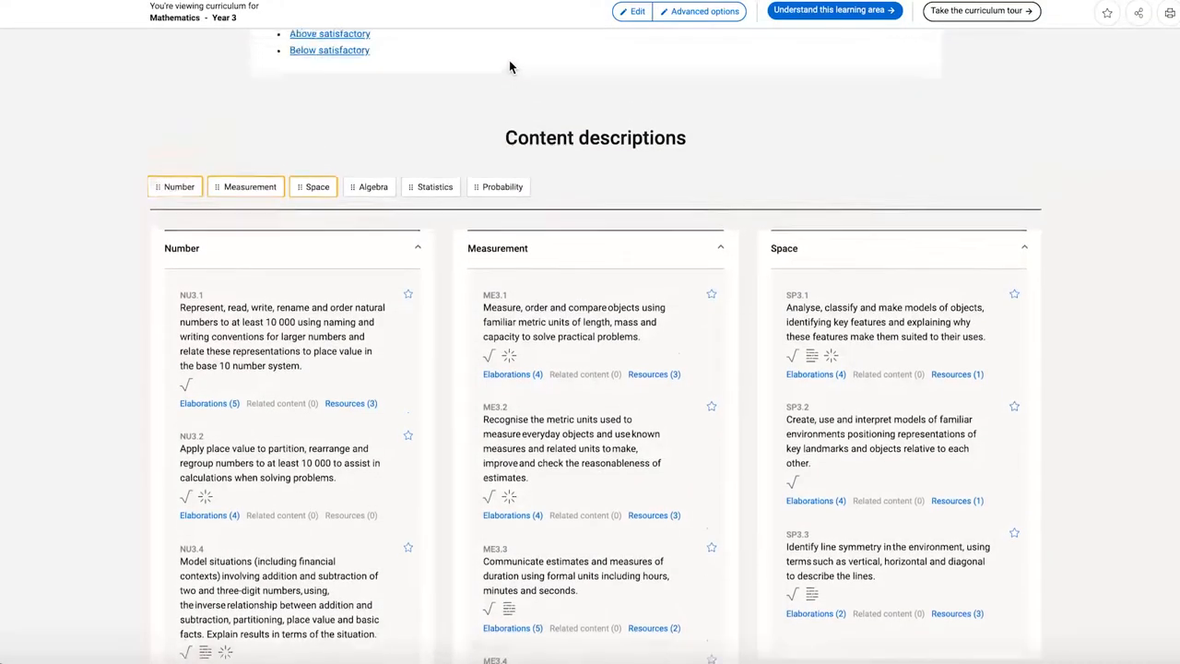
Edit the subject selection to add Digital Technologies as a second Year 3 subject
scroll("up", 3)
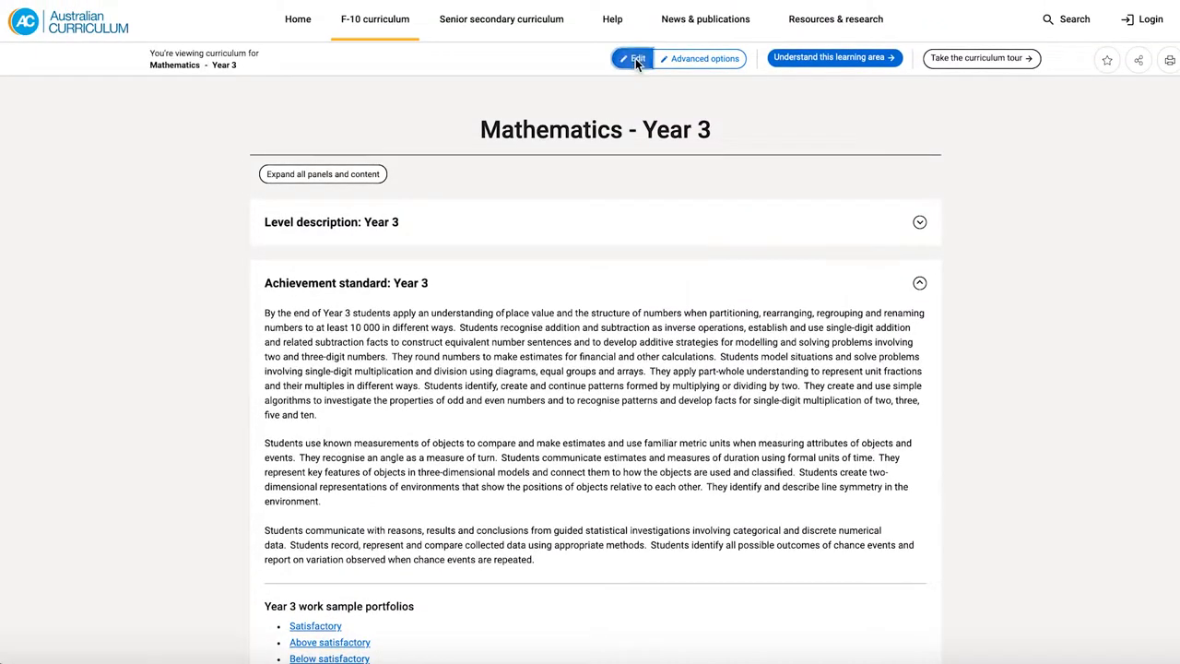
left_click(634, 58)
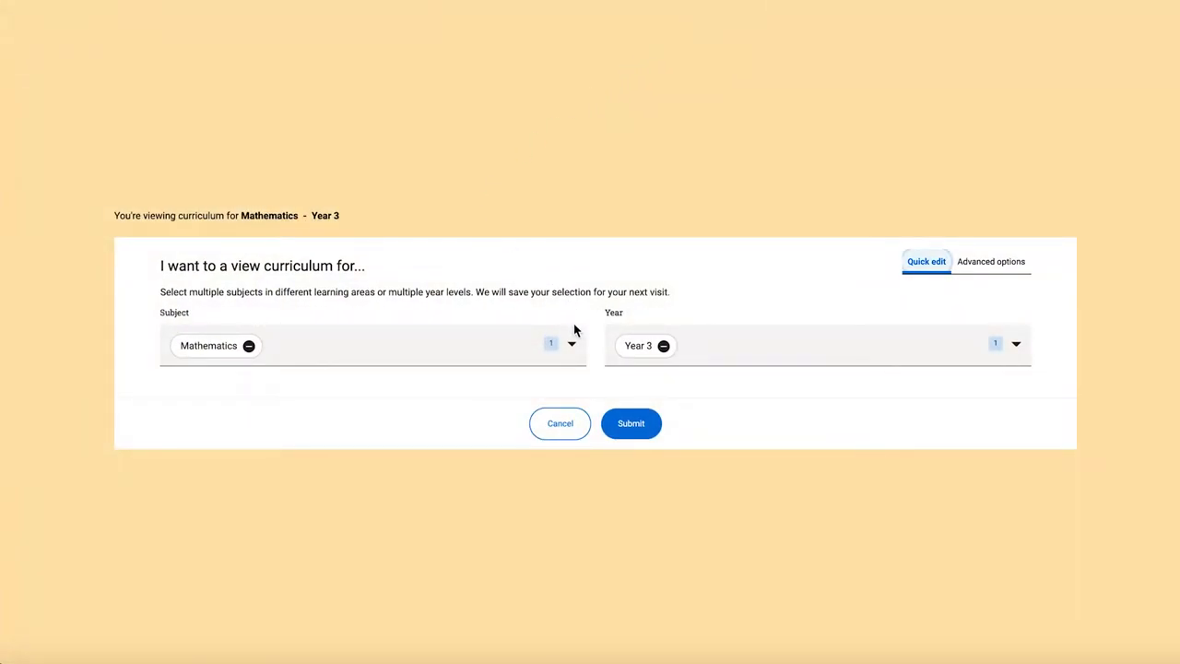
left_click(571, 346)
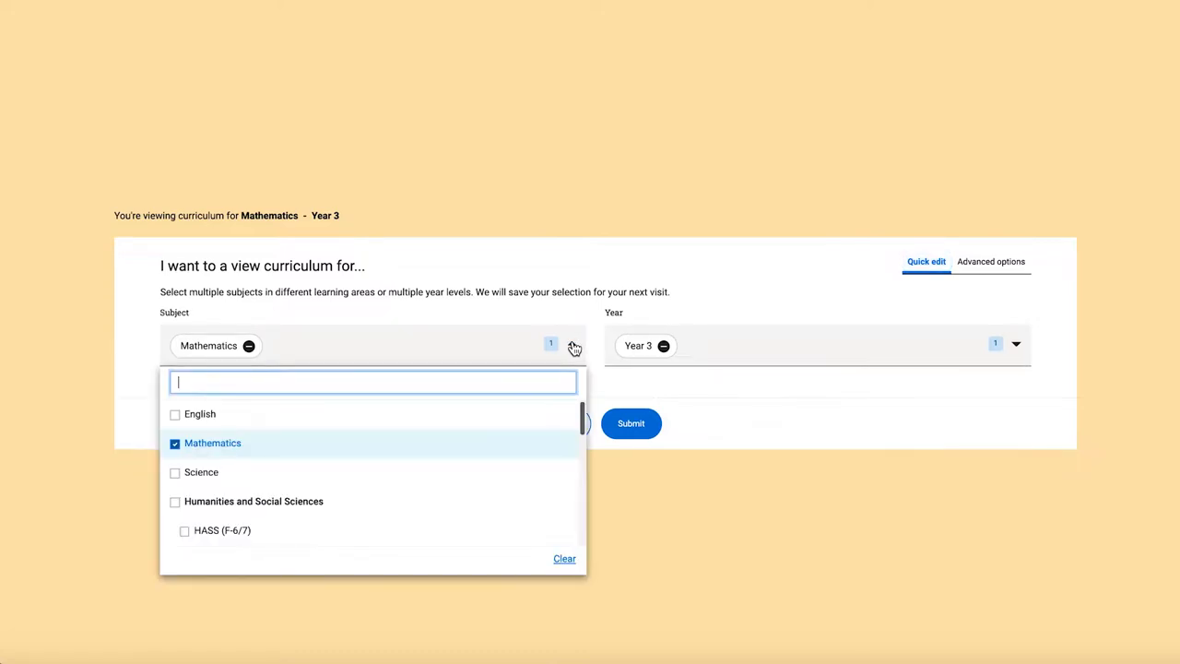
scroll("down", 3)
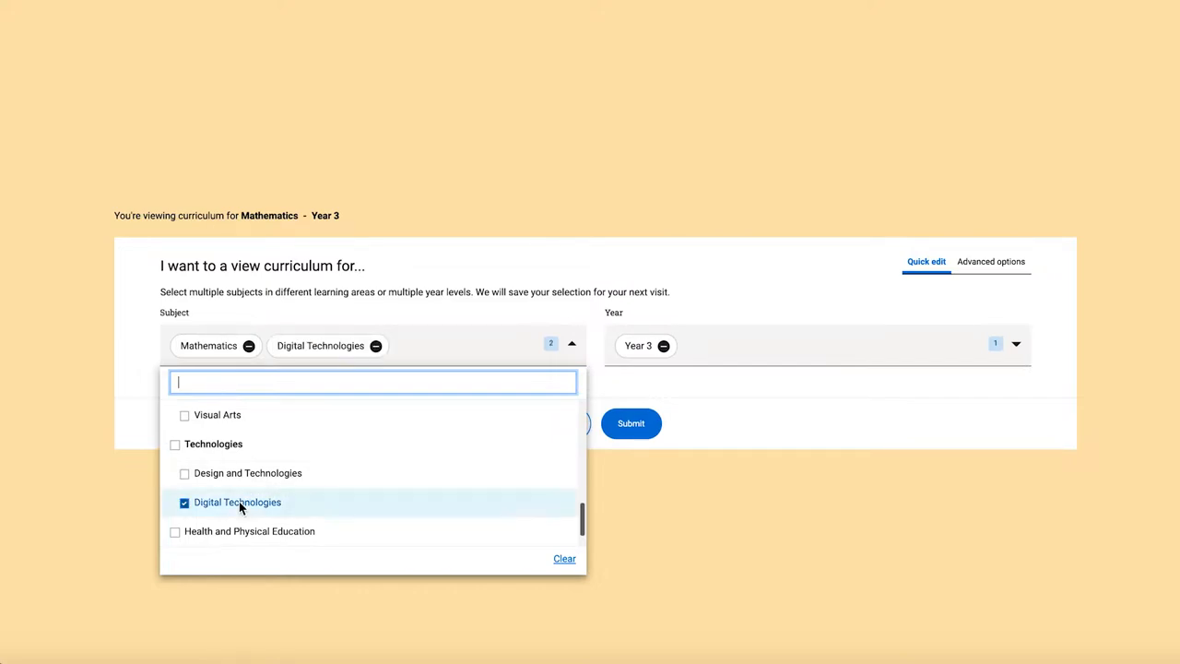
left_click(631, 424)
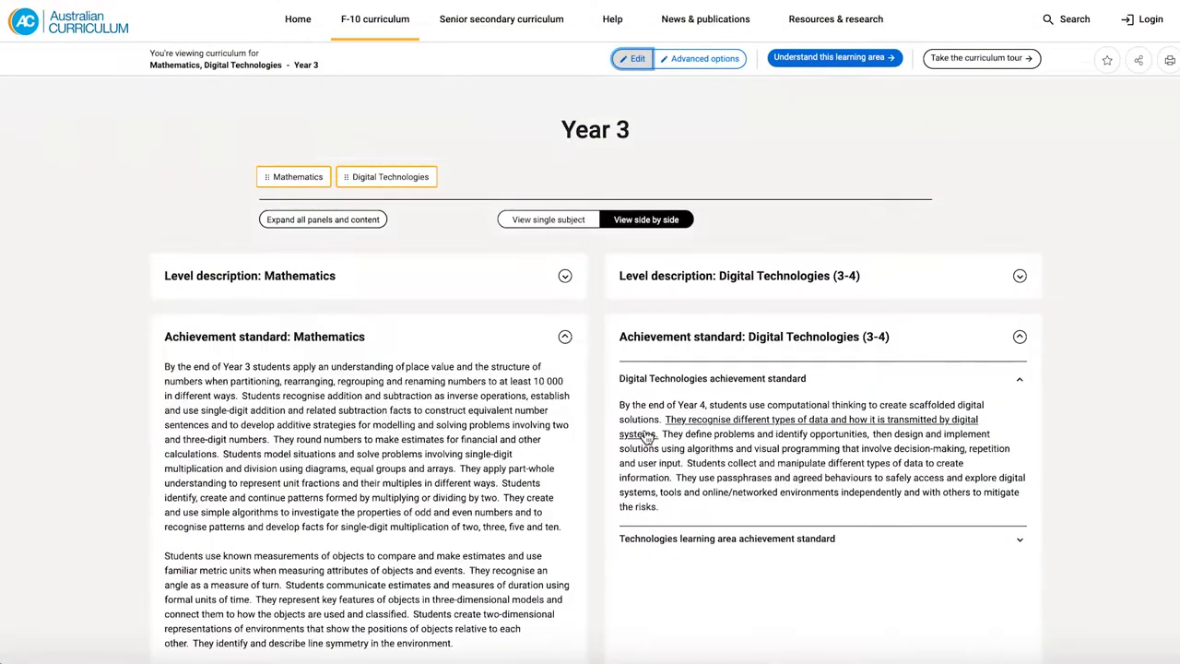
Scroll down and collapse the Digital Technologies achievement standard
scroll("down", 3)
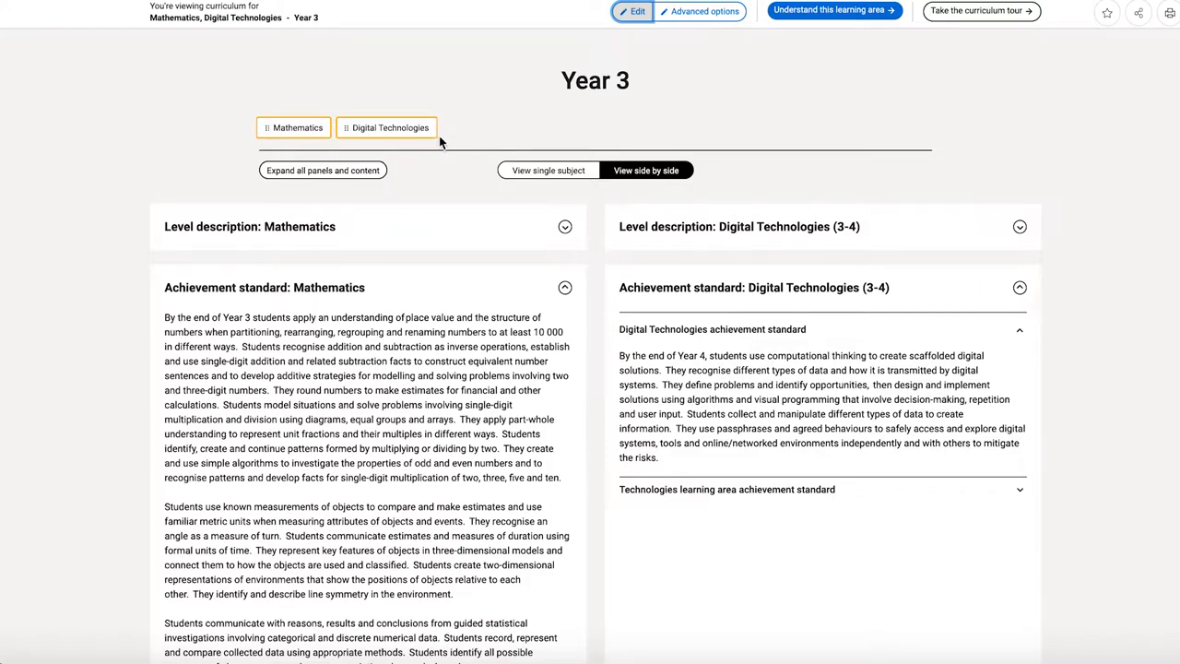
mouse_move(364, 116)
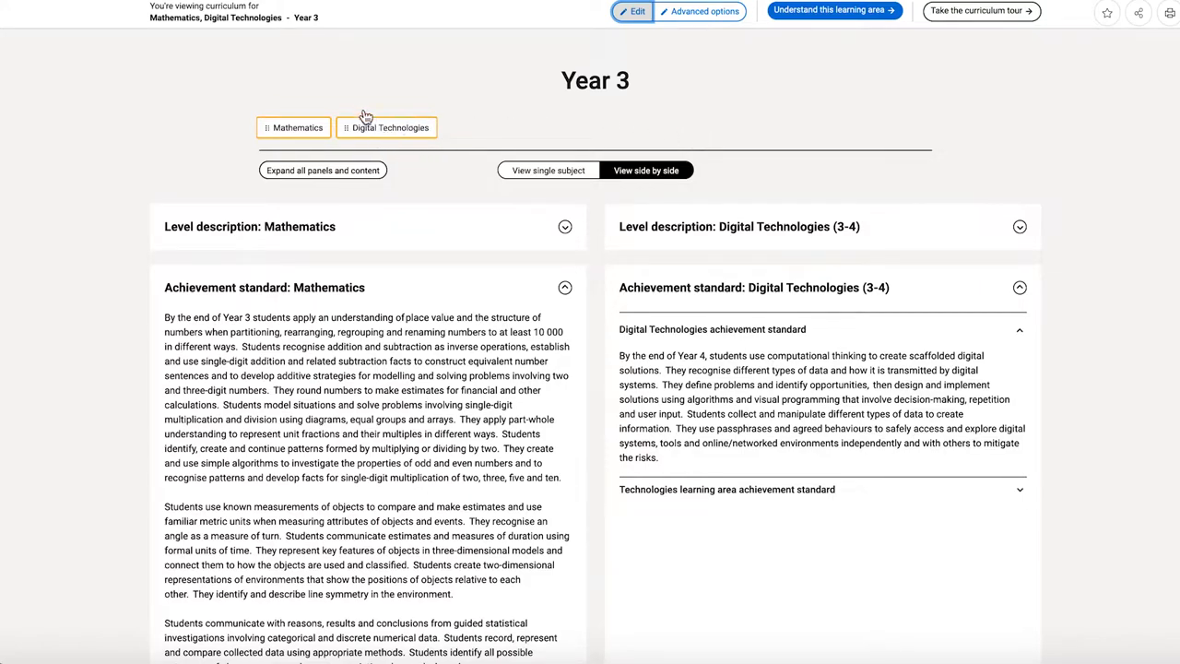
mouse_move(425, 159)
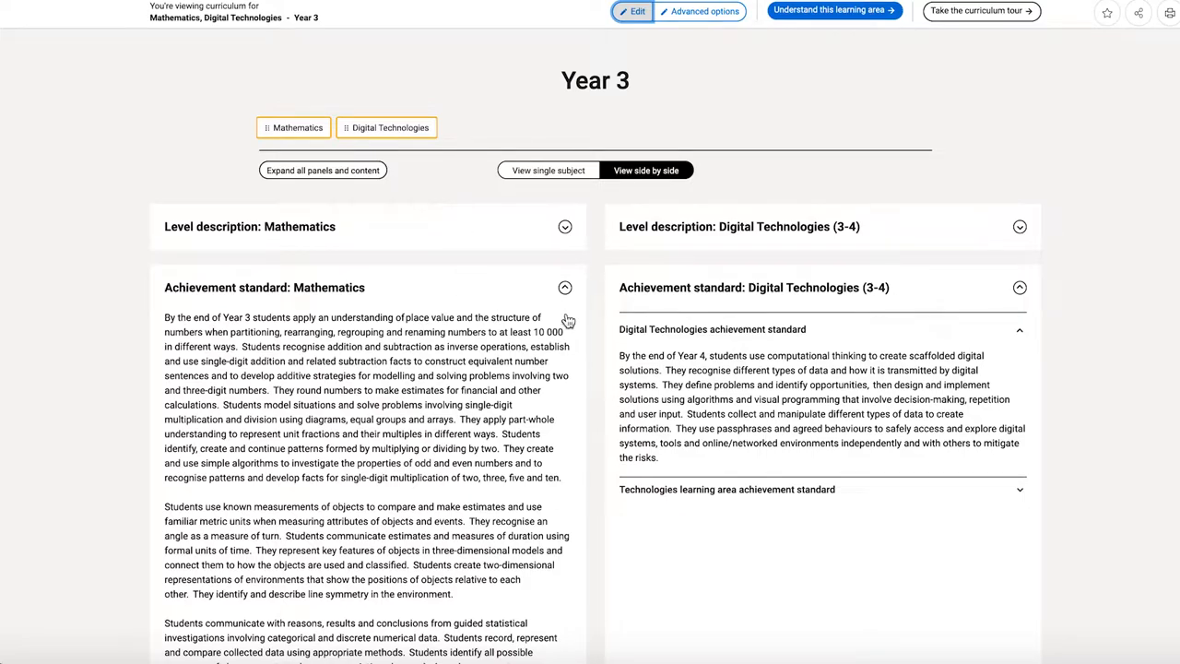
scroll("down", 3)
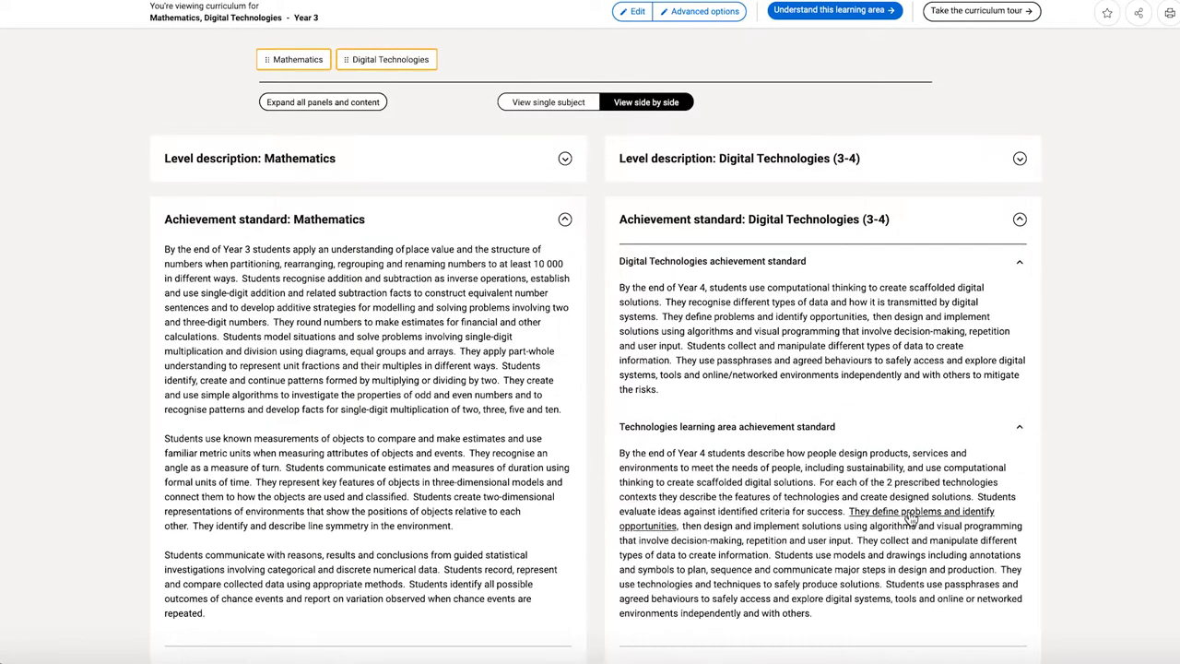
scroll("down", 3)
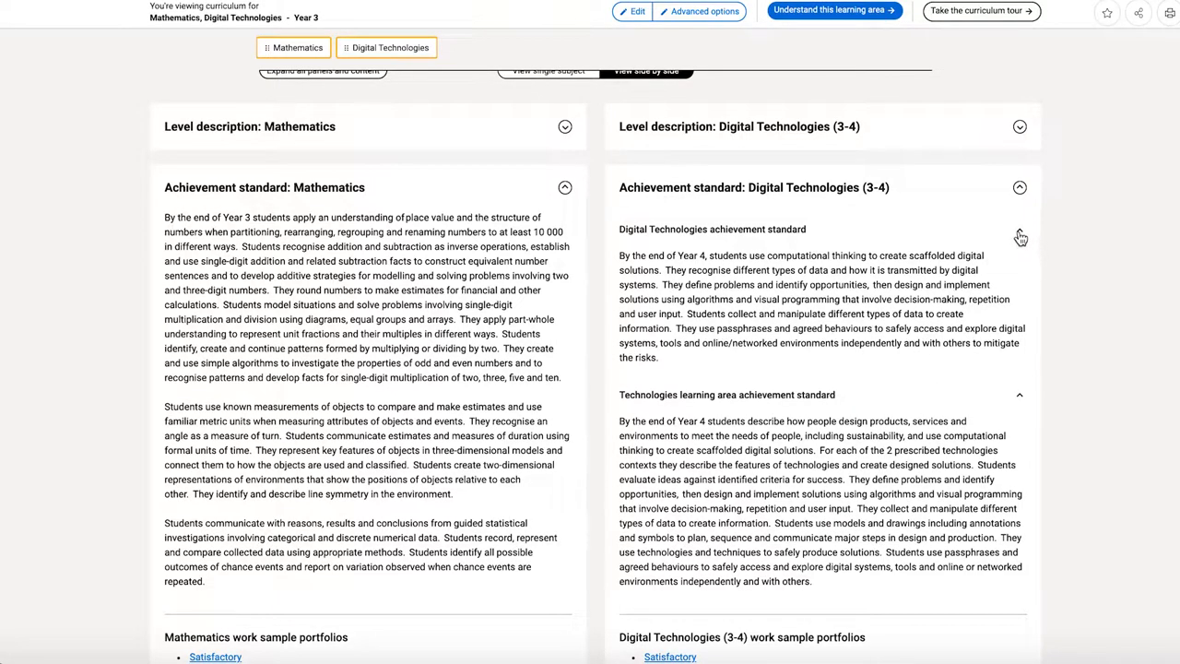
left_click(1020, 224)
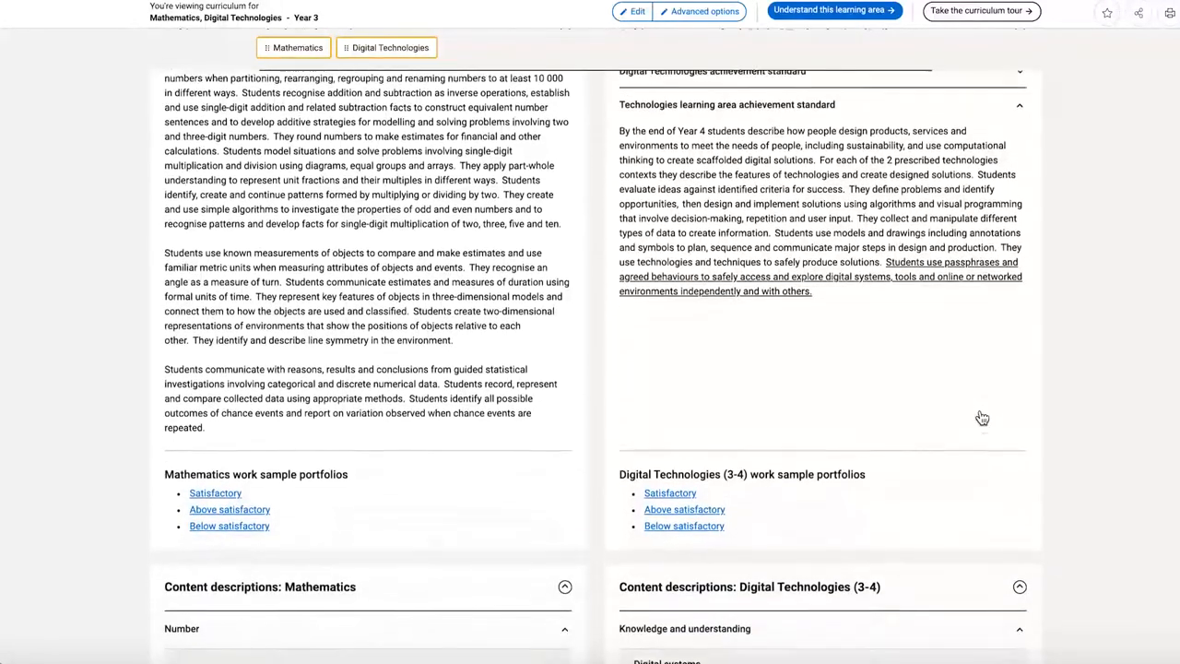
Scroll through both columns' content descriptions down to Algebra
scroll("down", 3)
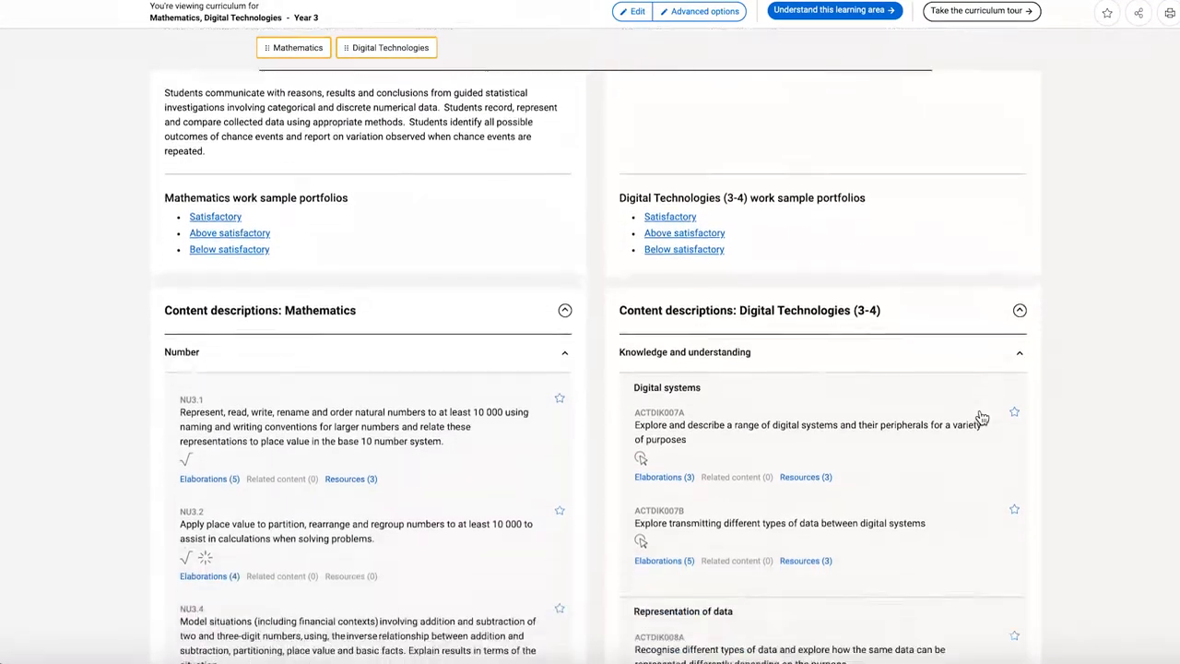
scroll("down", 3)
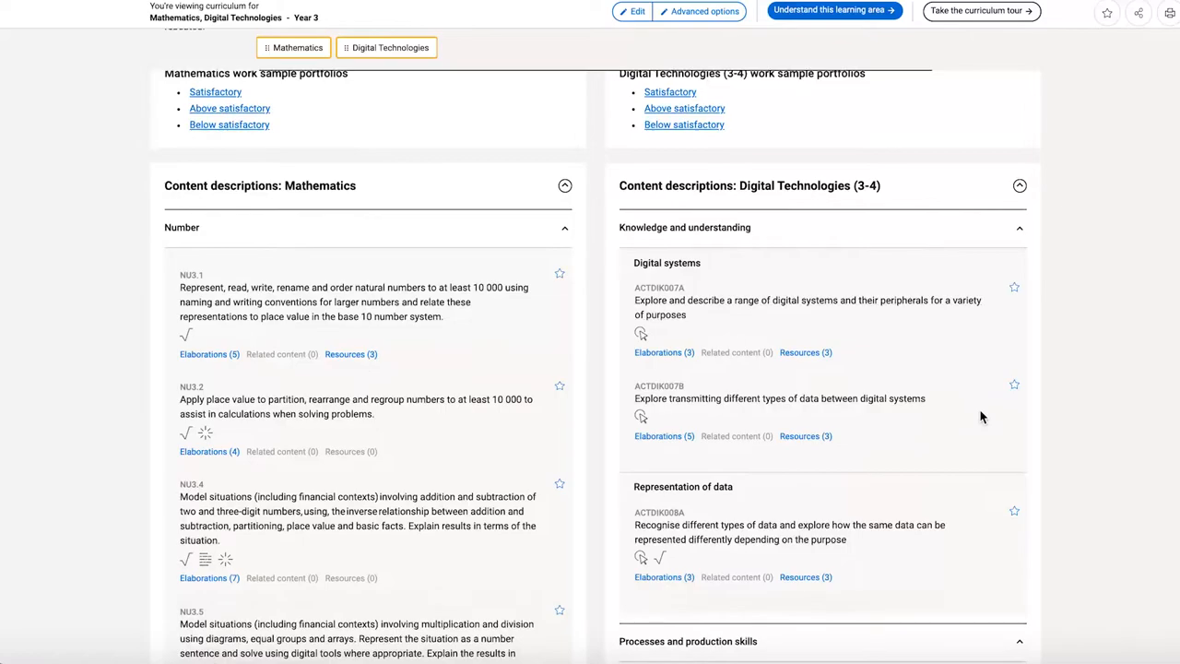
scroll("down", 3)
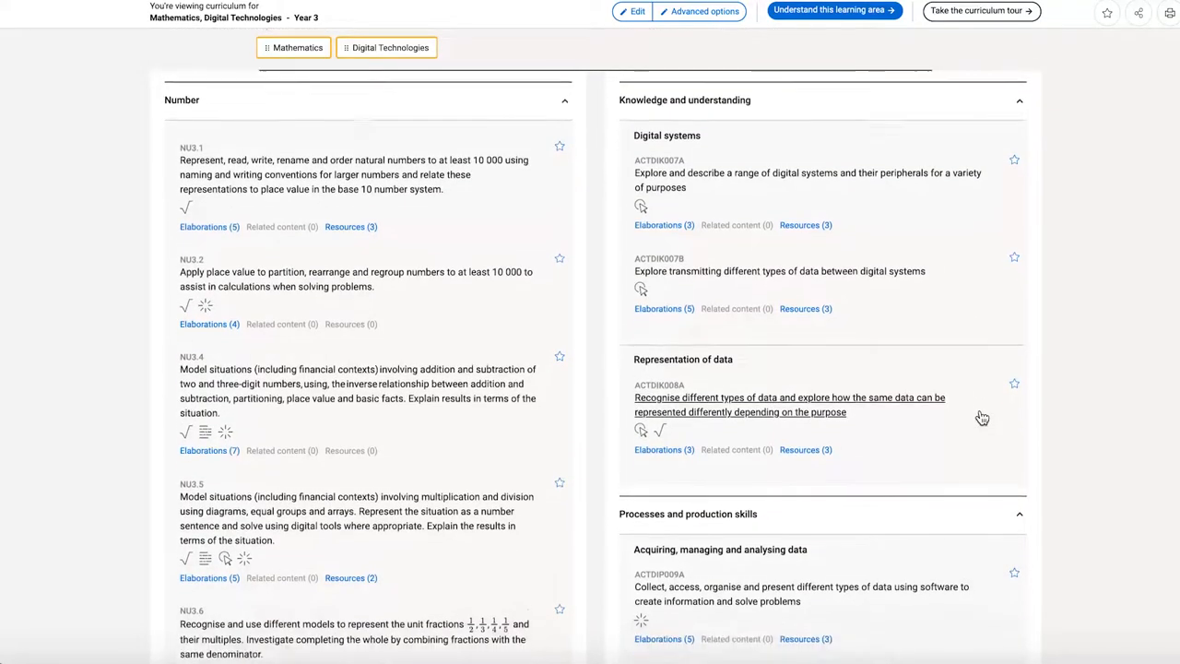
scroll("down", 3)
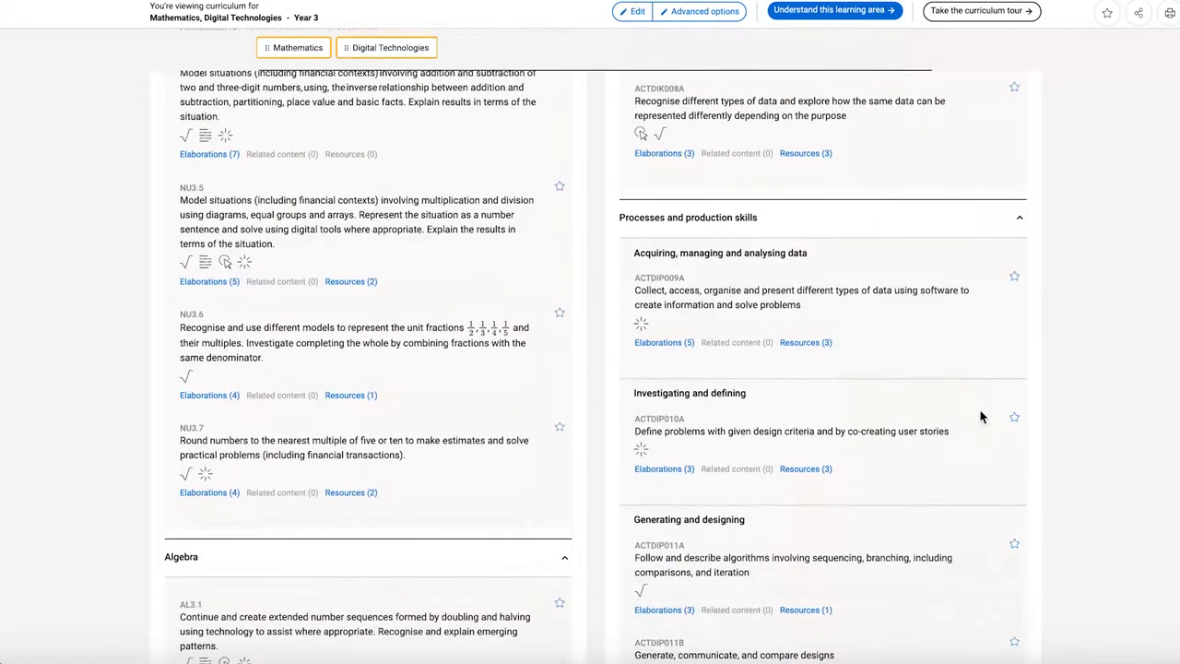
scroll("down", 3)
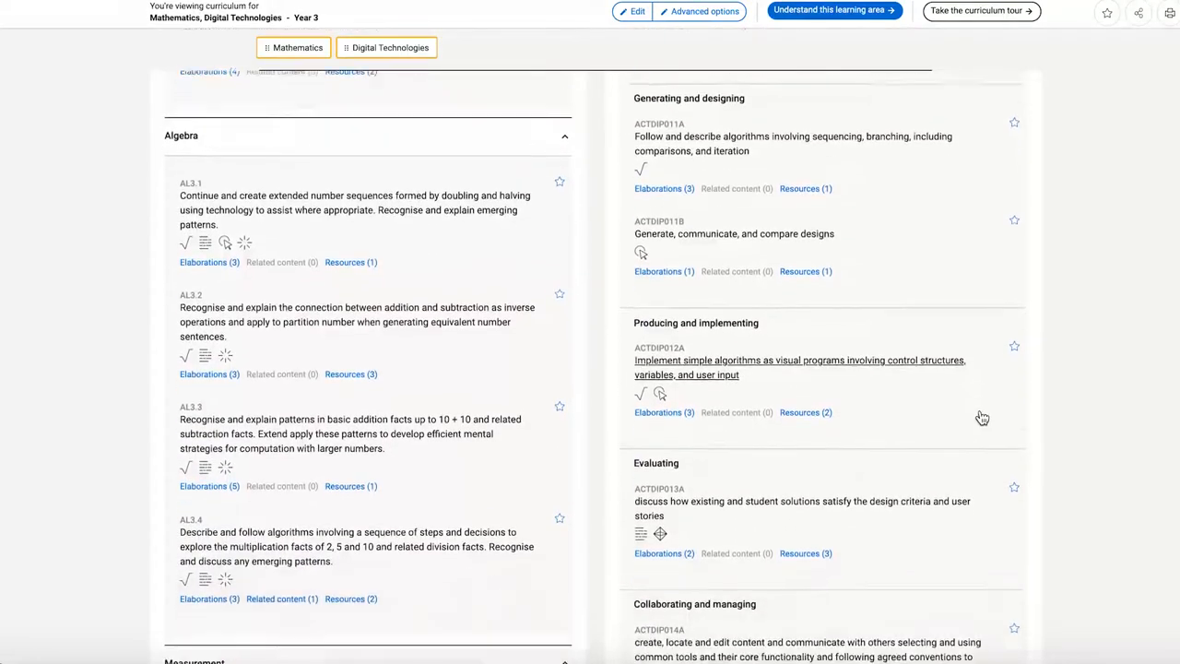
scroll("down", 3)
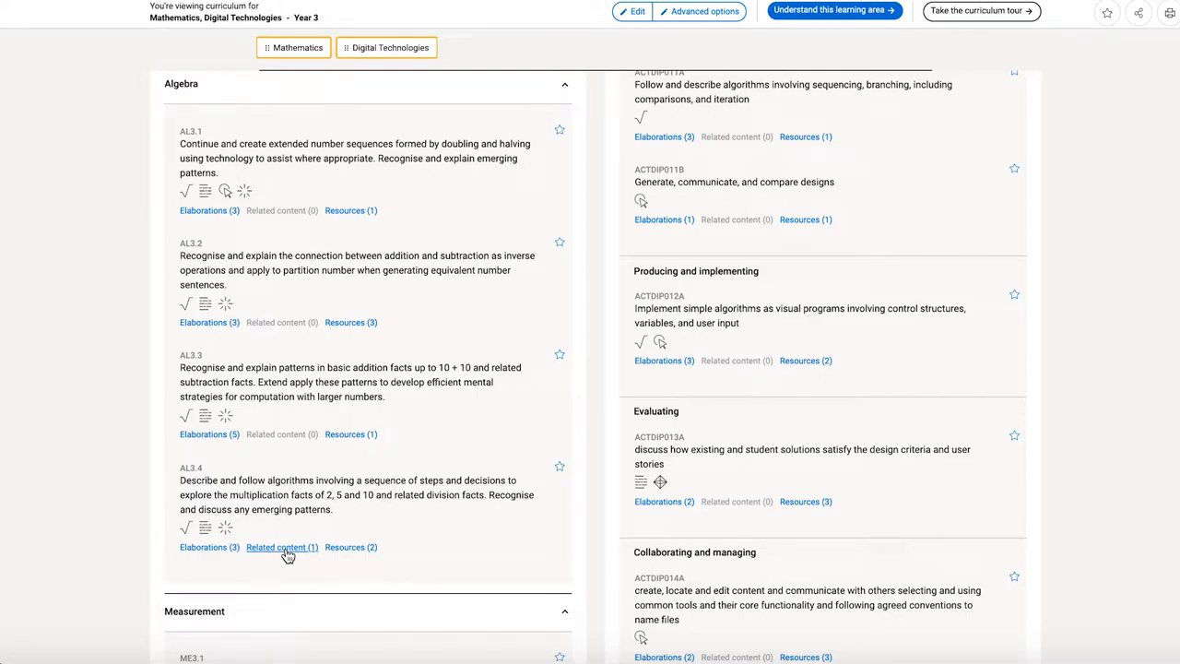
Open AL3.4's Related content and scroll its detail panel
left_click(282, 547)
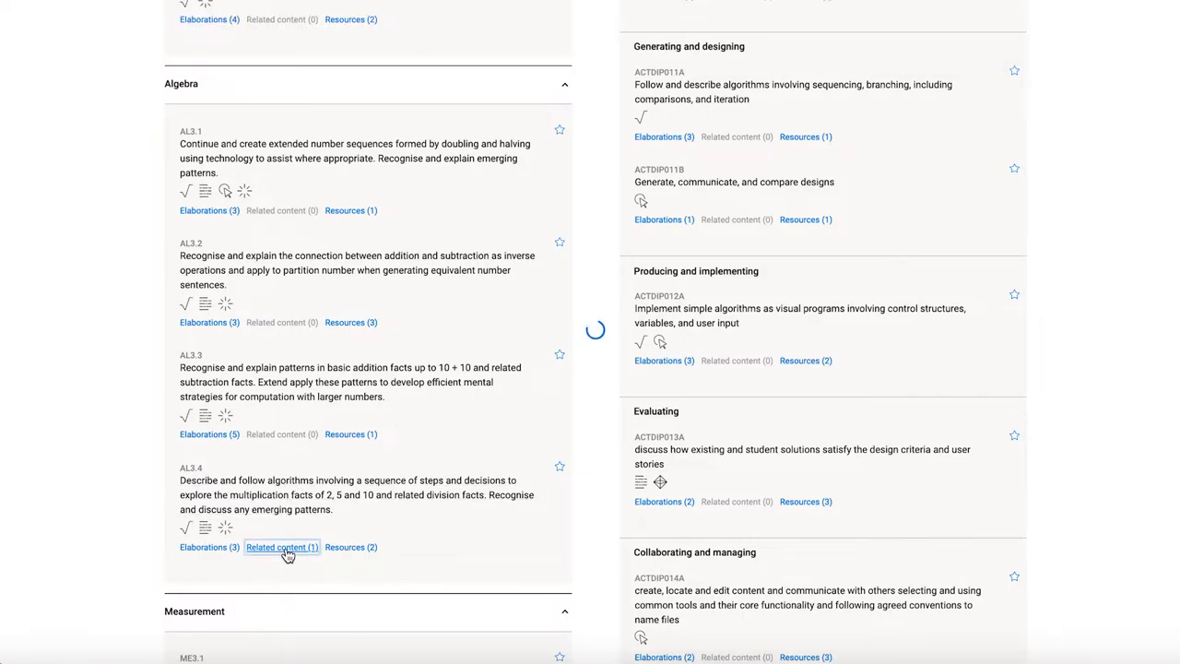
left_click(281, 547)
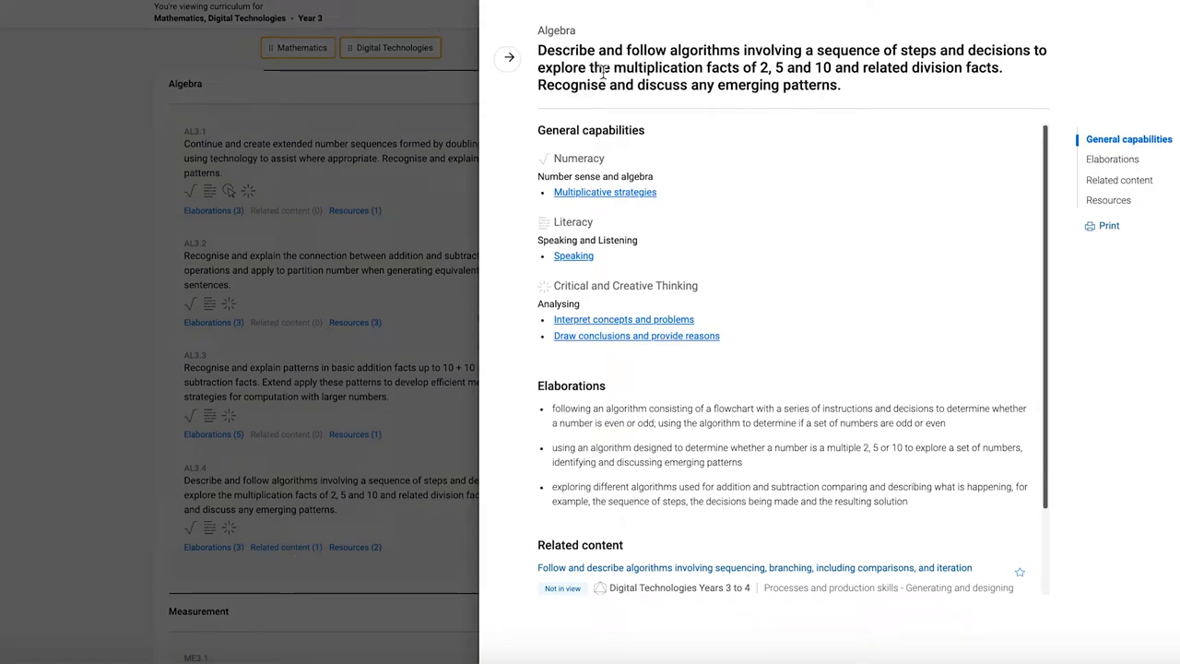
mouse_move(791, 238)
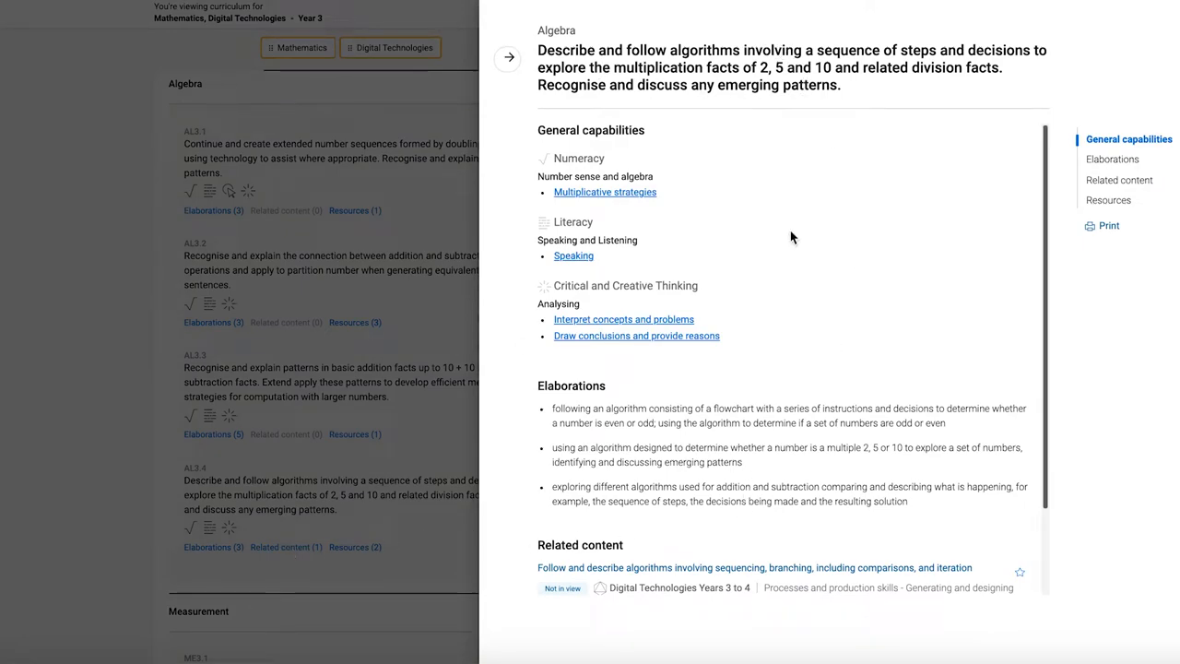
scroll("down", 3)
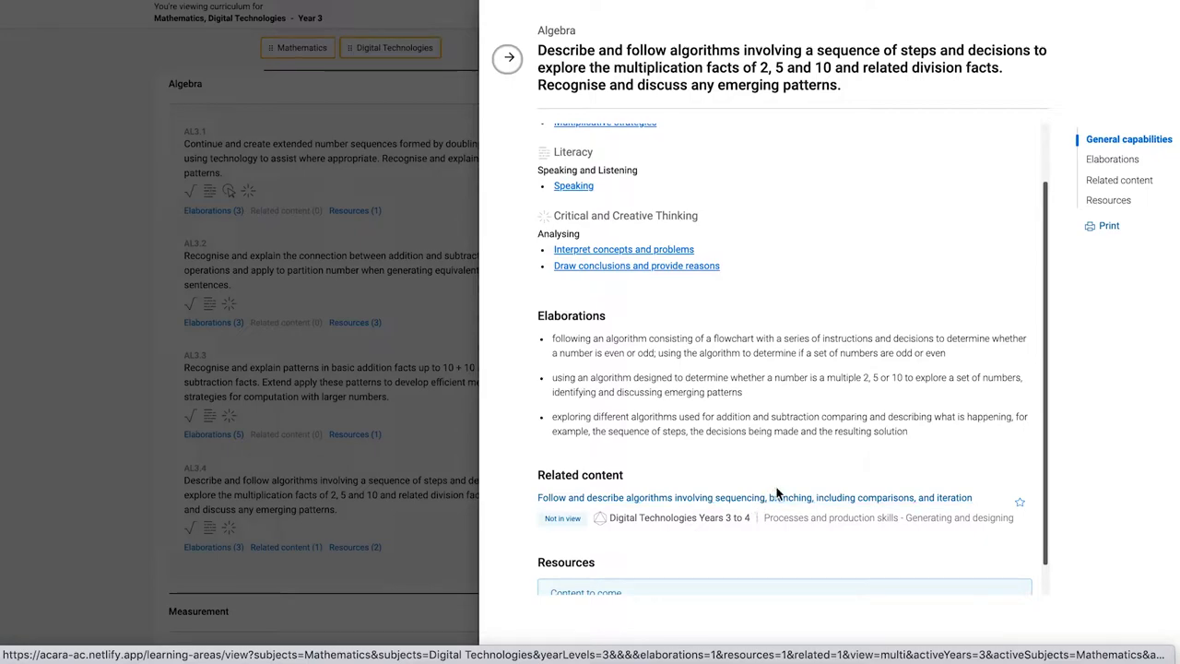
mouse_move(793, 498)
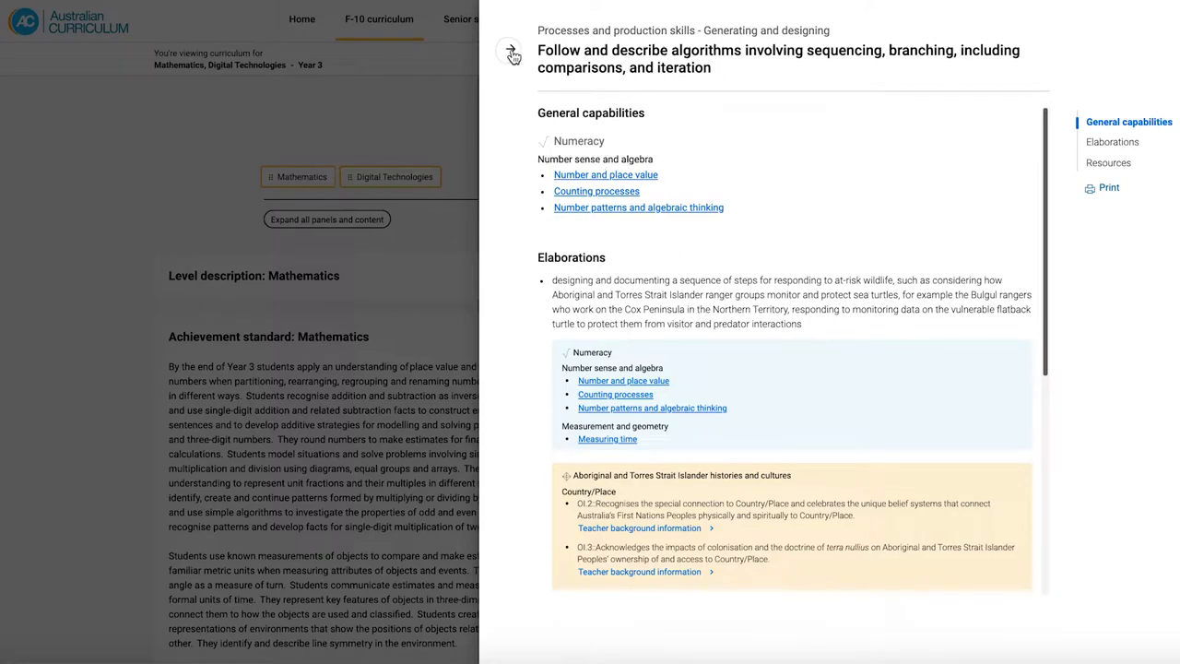
Close the related Digital Technologies detail panel
left_click(512, 53)
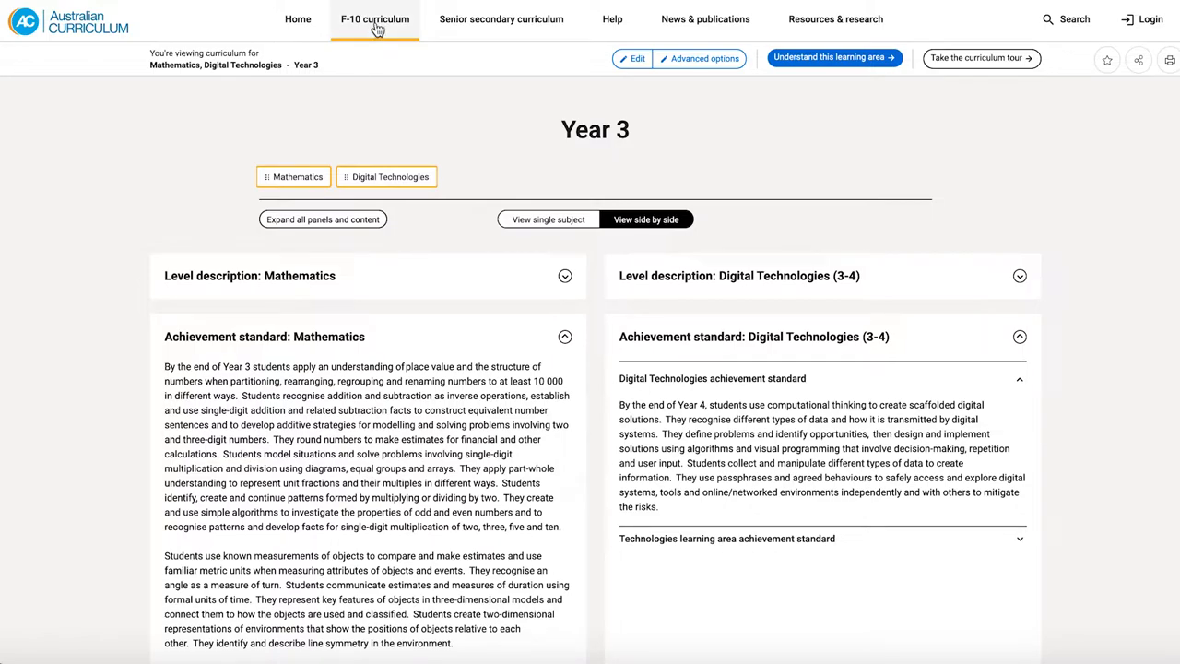
Open Aboriginal and Torres Strait Islander histories and cultures from F-10 cross-curriculum priorities
left_click(375, 18)
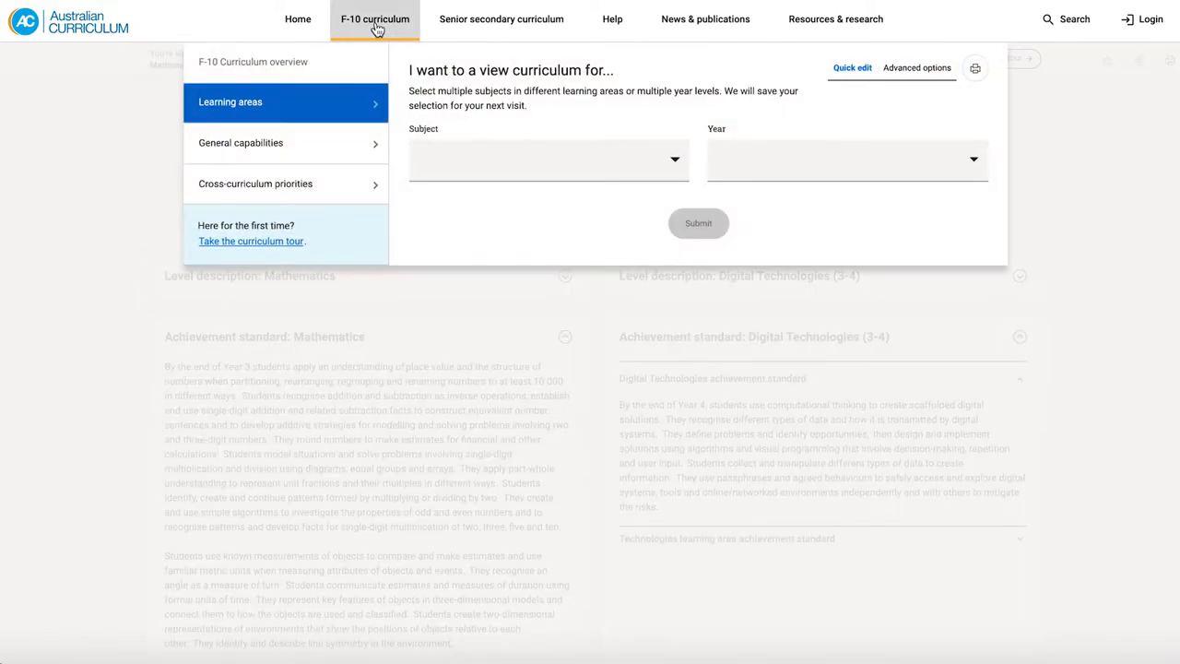
mouse_move(286, 182)
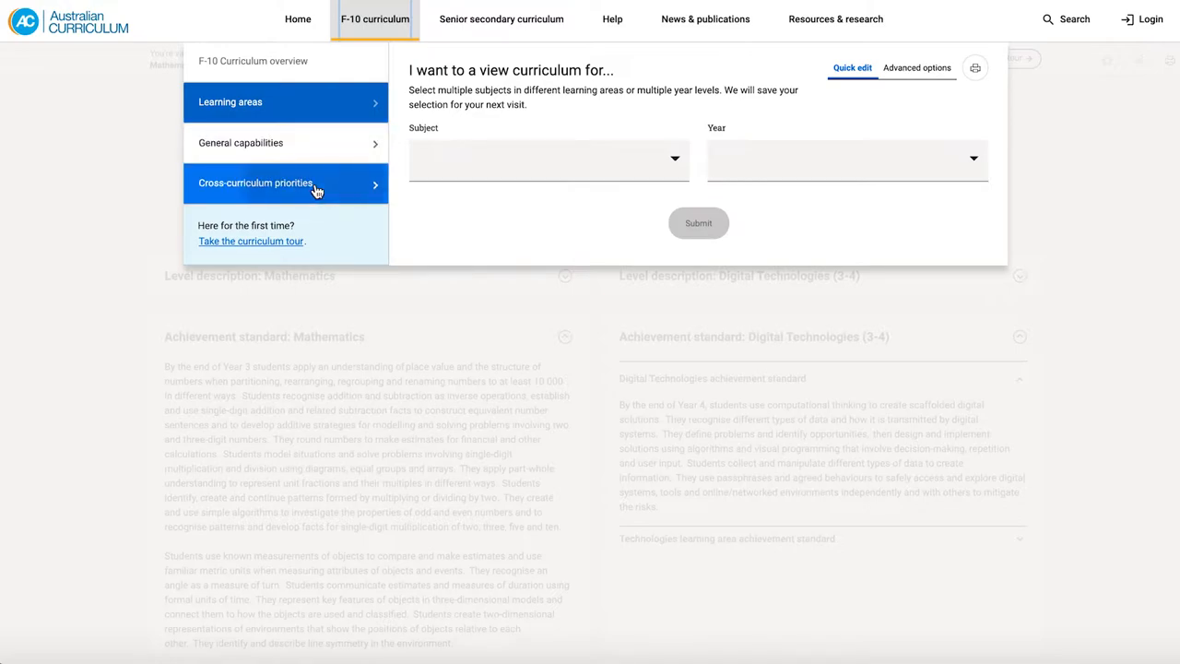
left_click(255, 183)
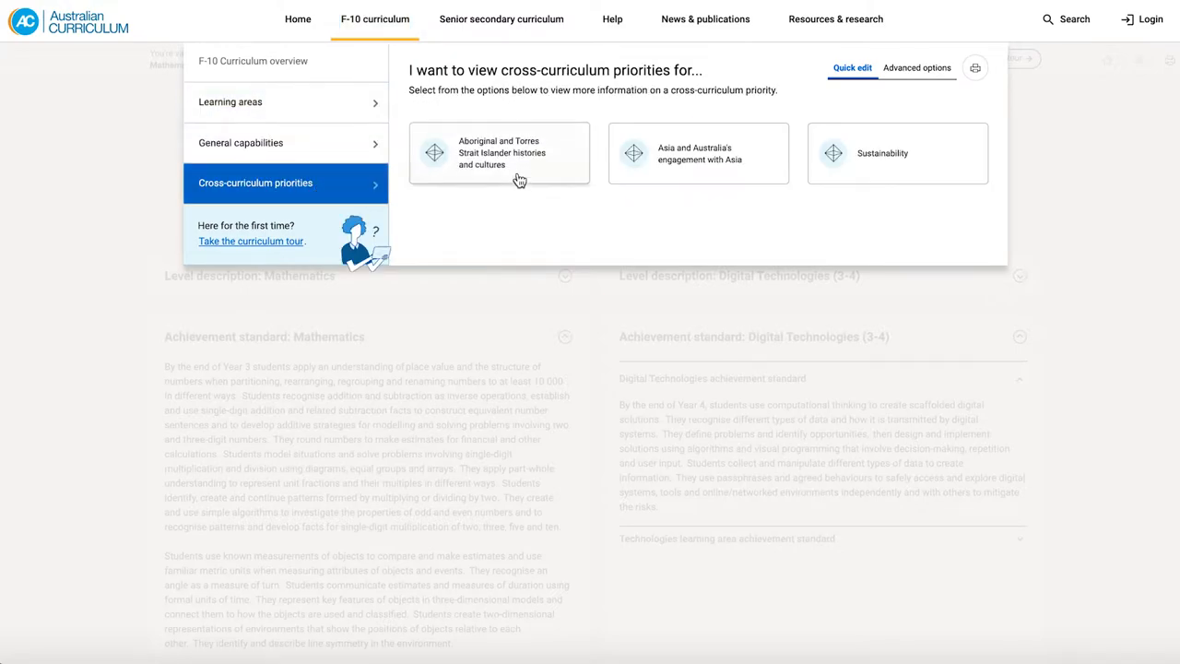
left_click(499, 153)
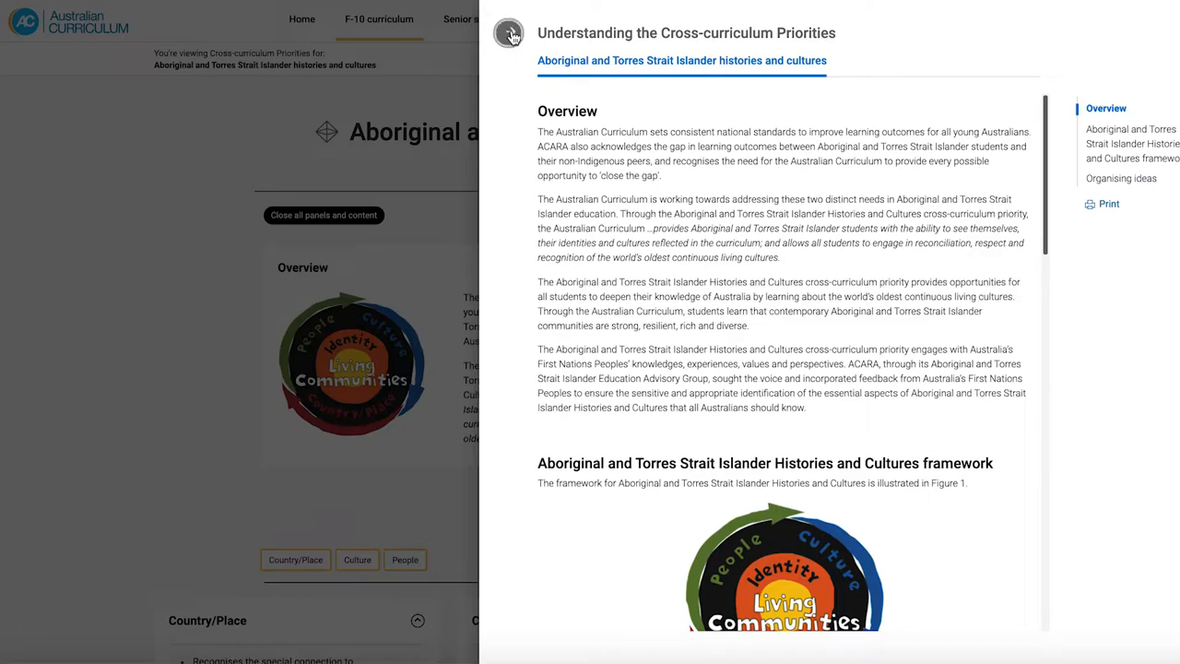
Close the explanation panel and review the Country/Place, Culture and People organising ideas
left_click(510, 34)
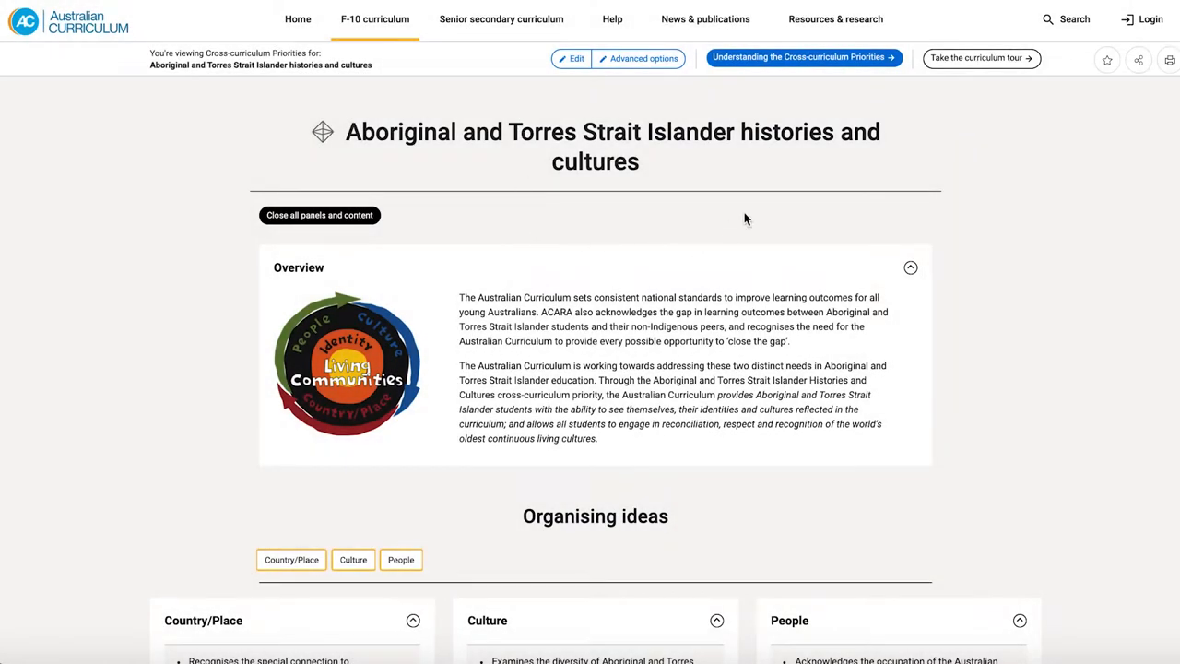
mouse_move(439, 513)
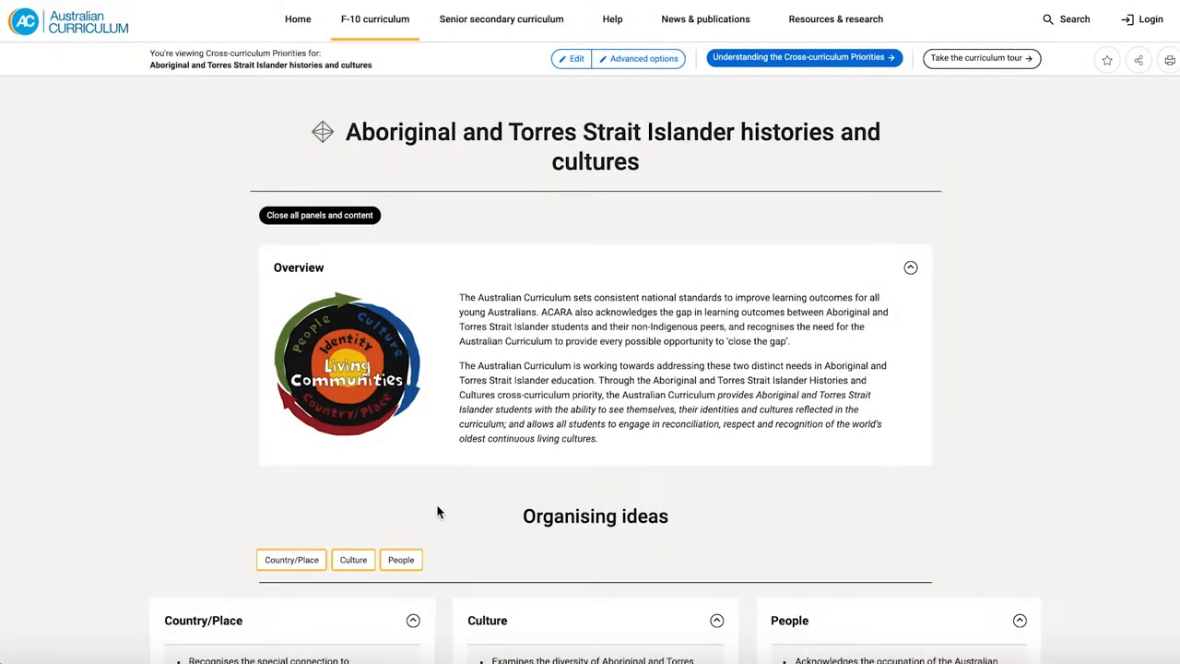
scroll("down", 3)
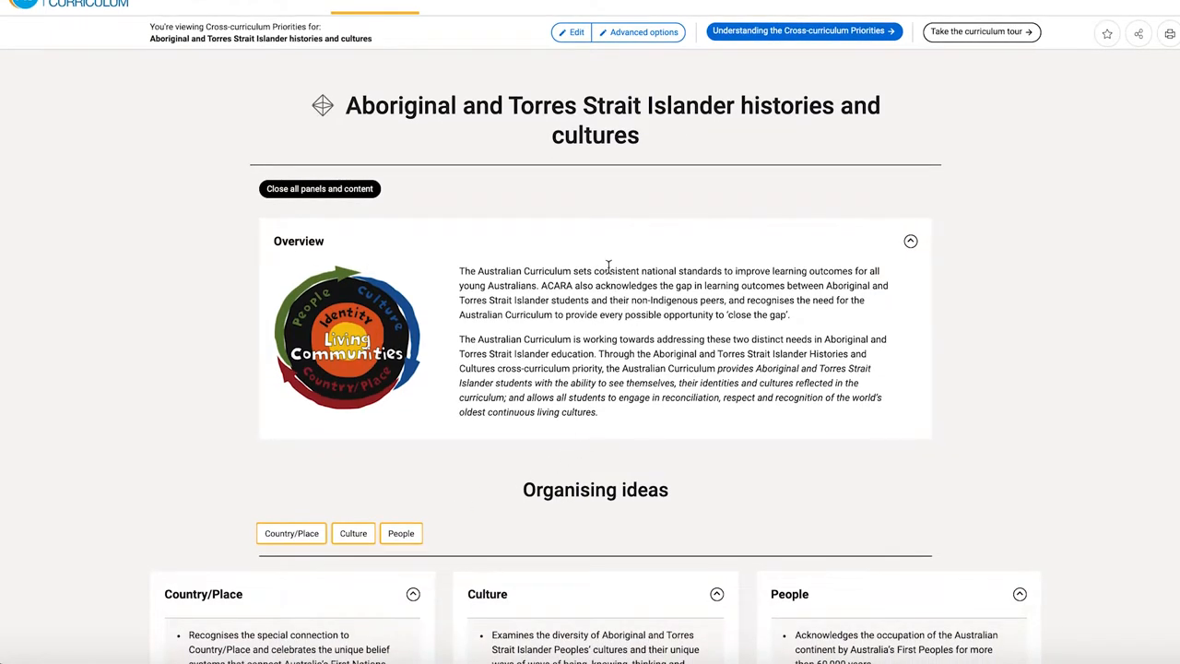
scroll("down", 3)
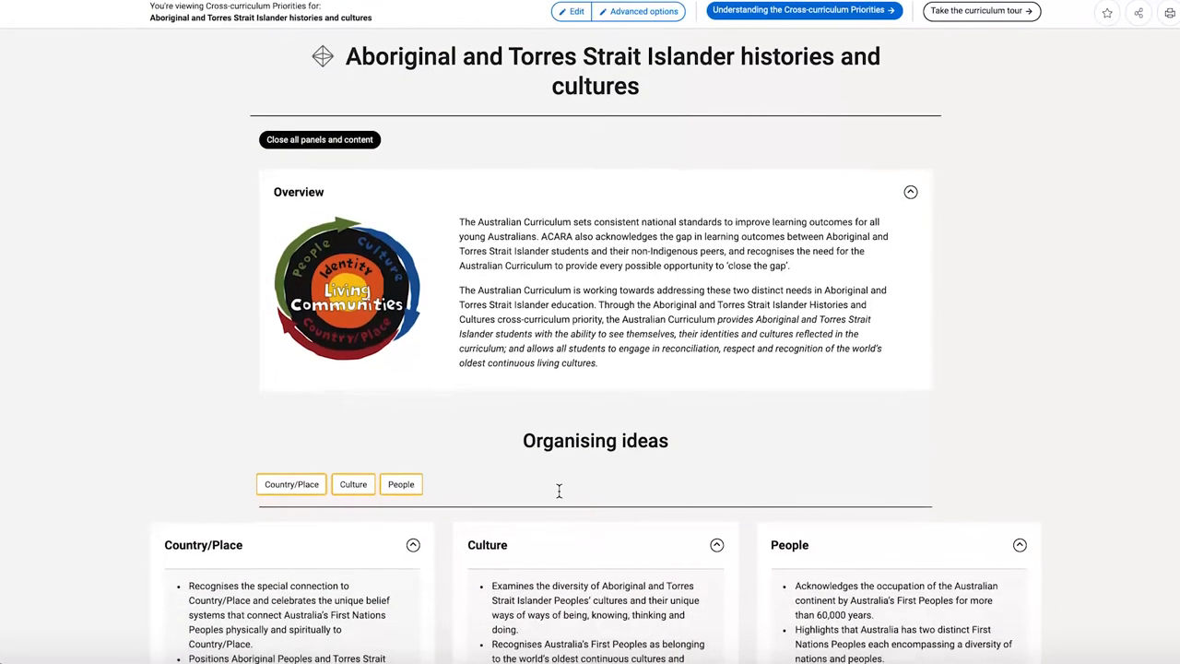
scroll("down", 3)
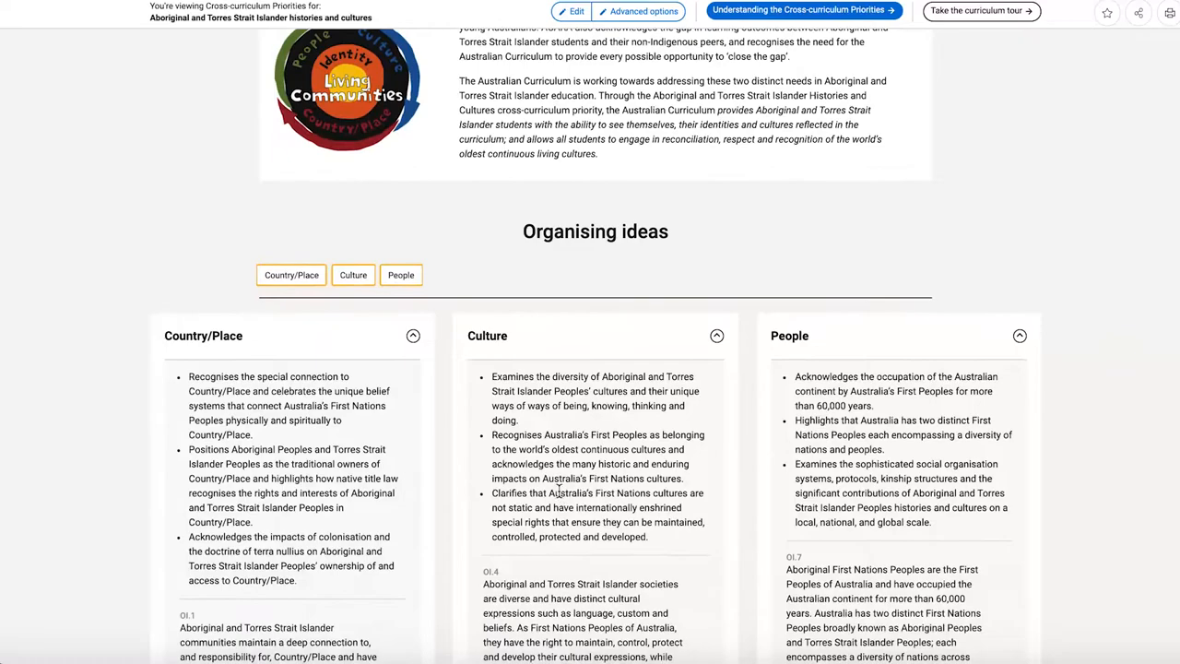
scroll("down", 3)
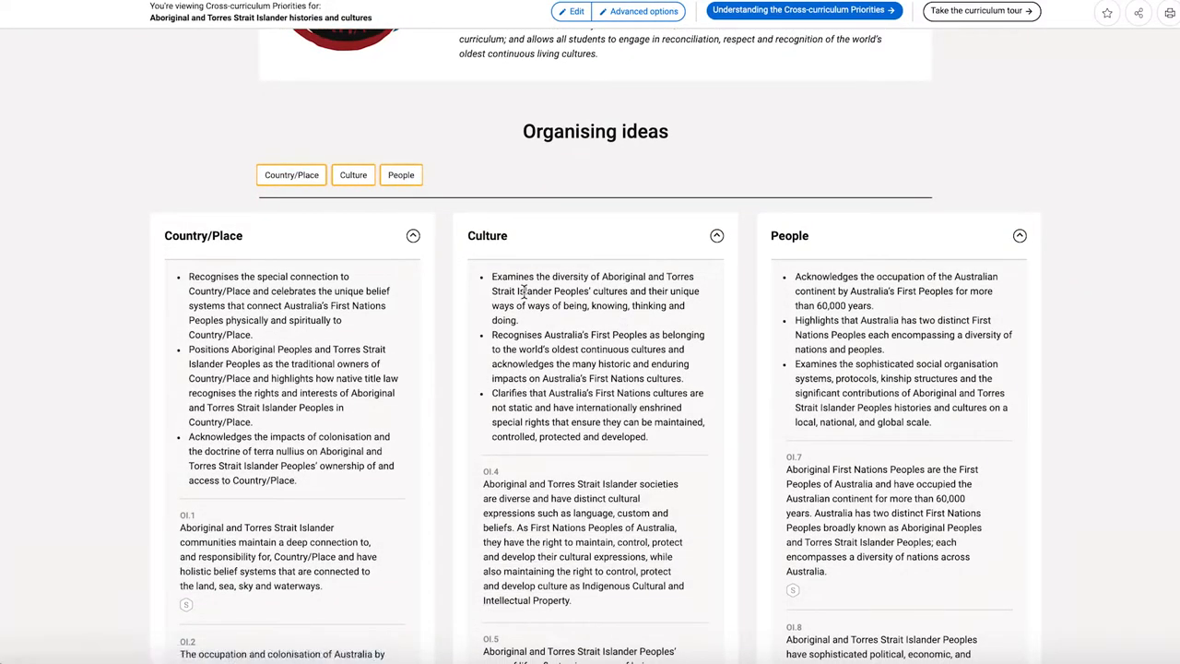
mouse_move(359, 258)
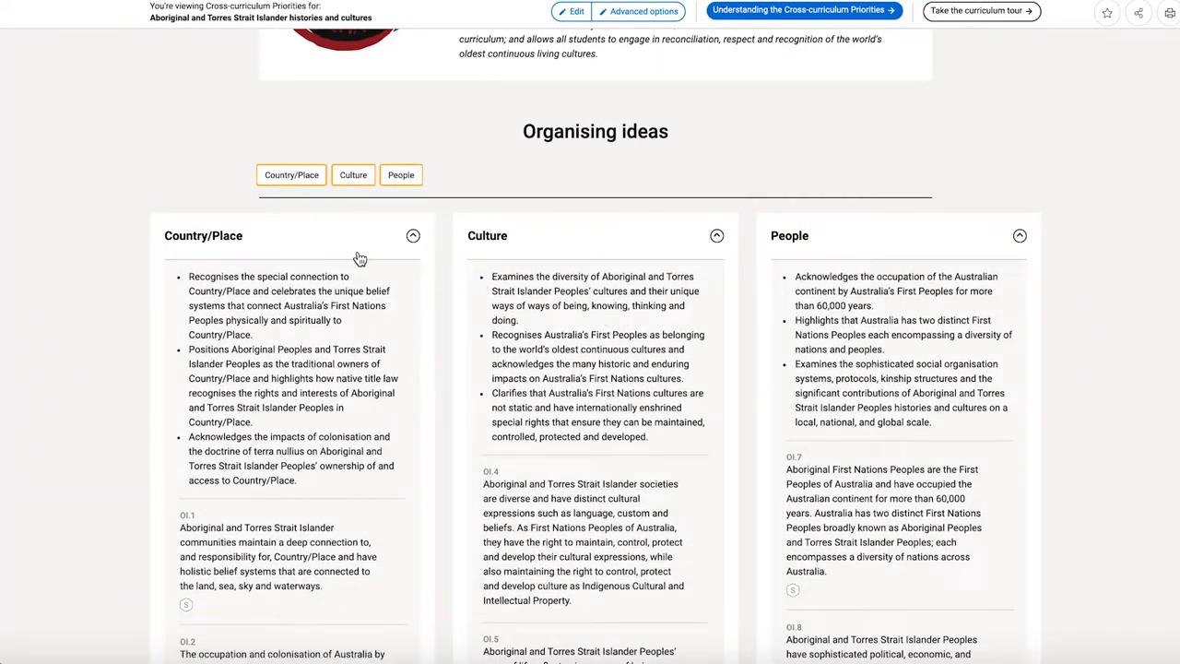
scroll("down", 3)
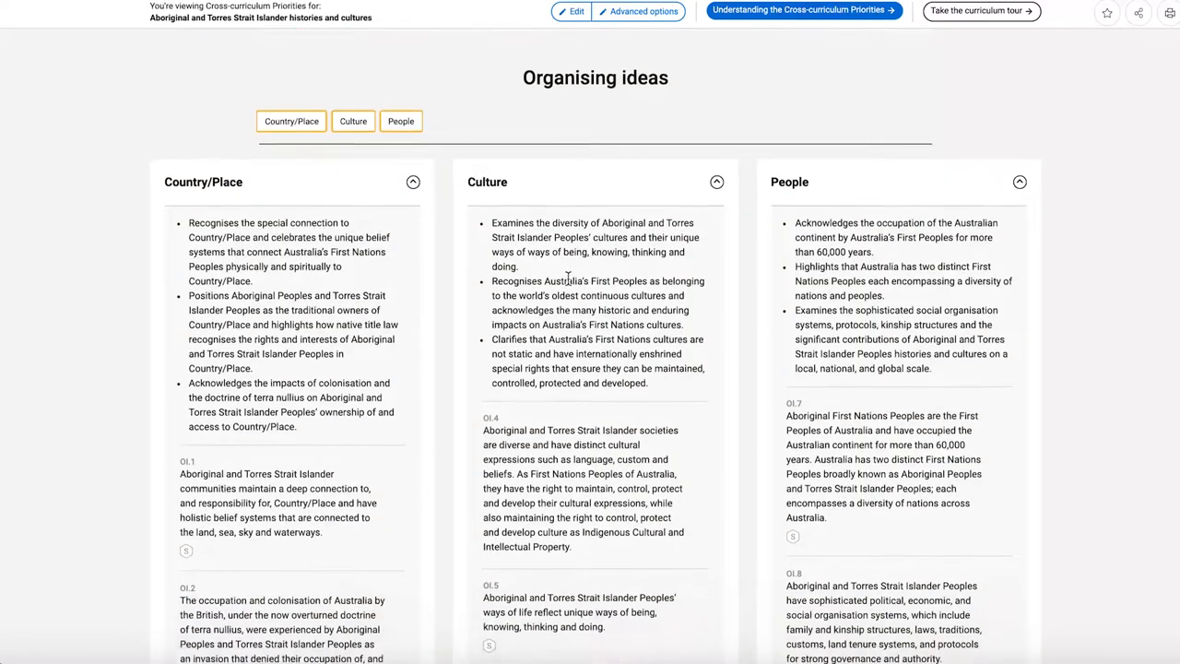
scroll("down", 3)
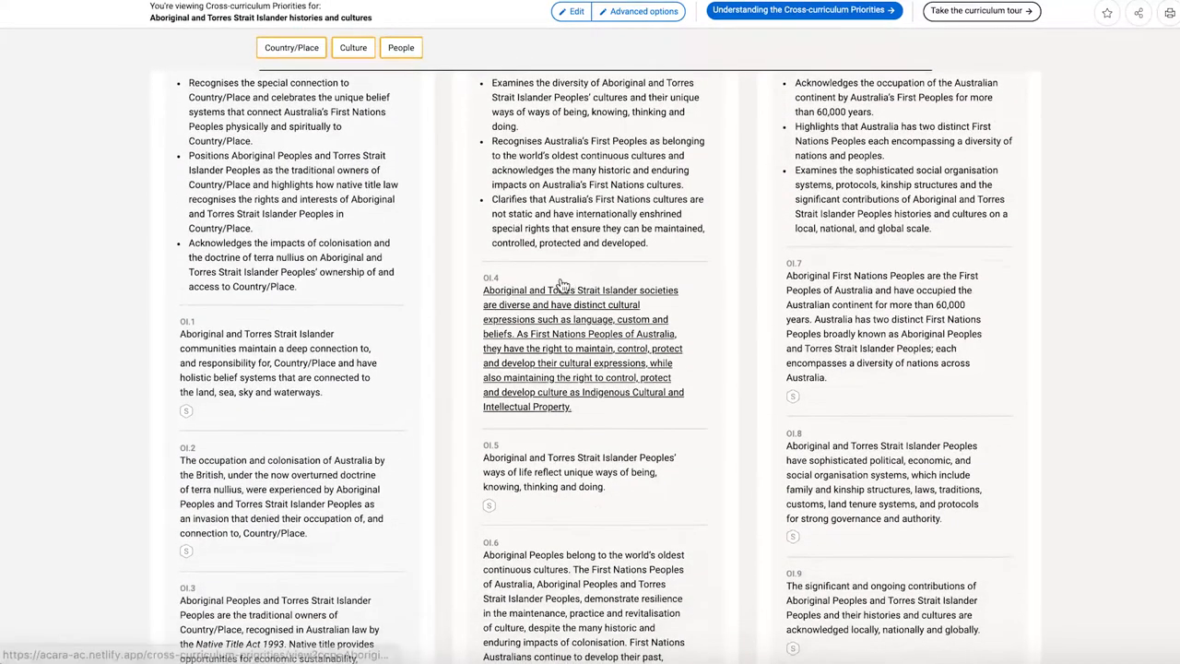
scroll("down", 3)
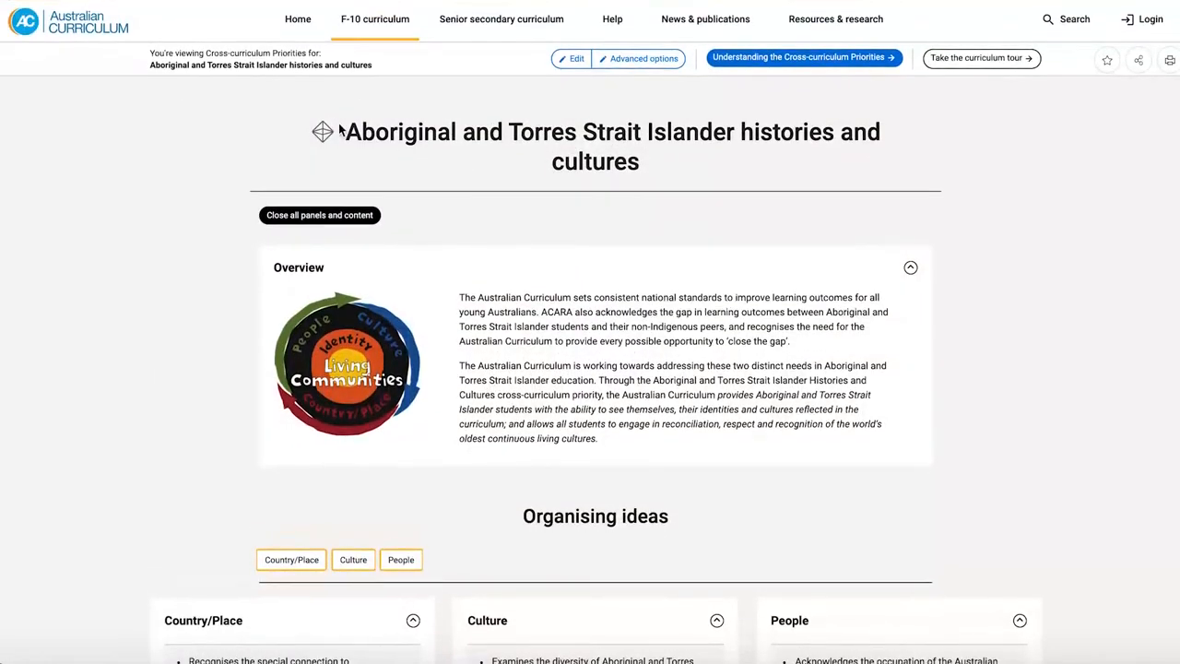
Submit Critical and Creative Thinking from General capabilities and dismiss the Understanding panel
left_click(375, 18)
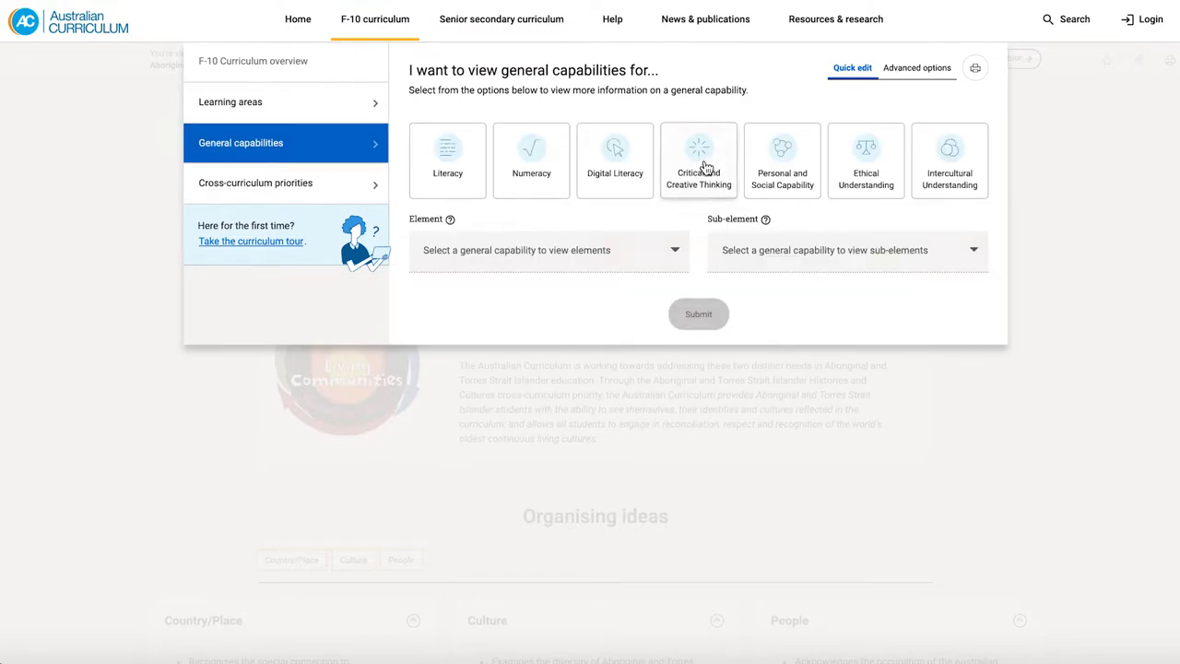
left_click(698, 159)
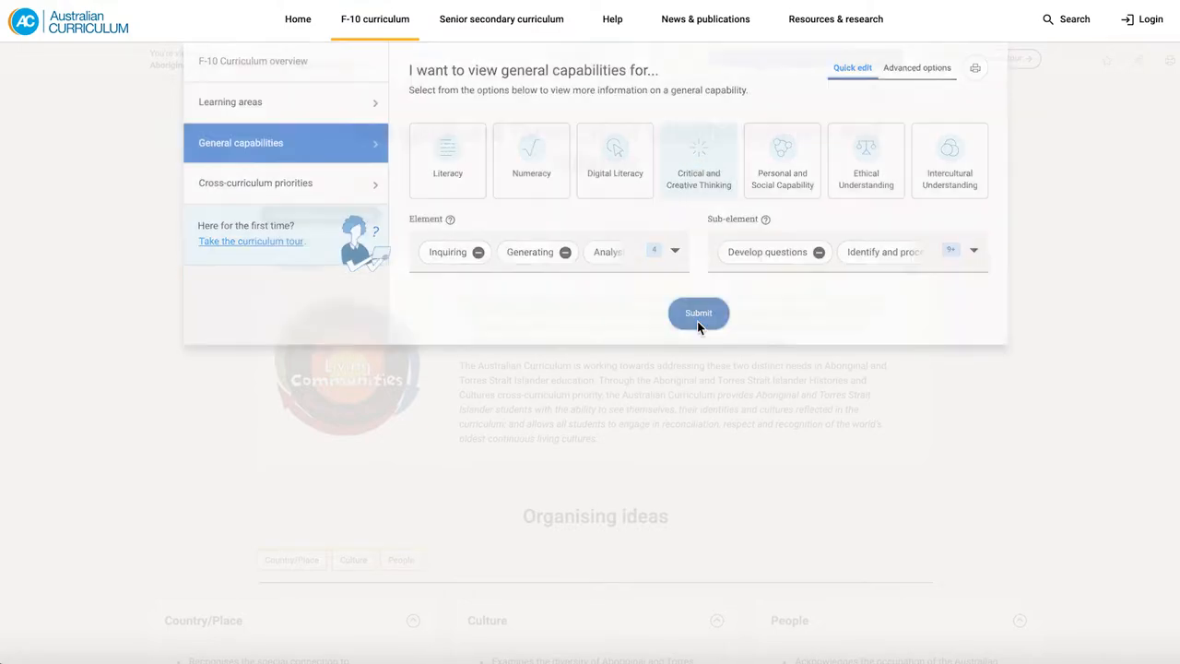
left_click(698, 313)
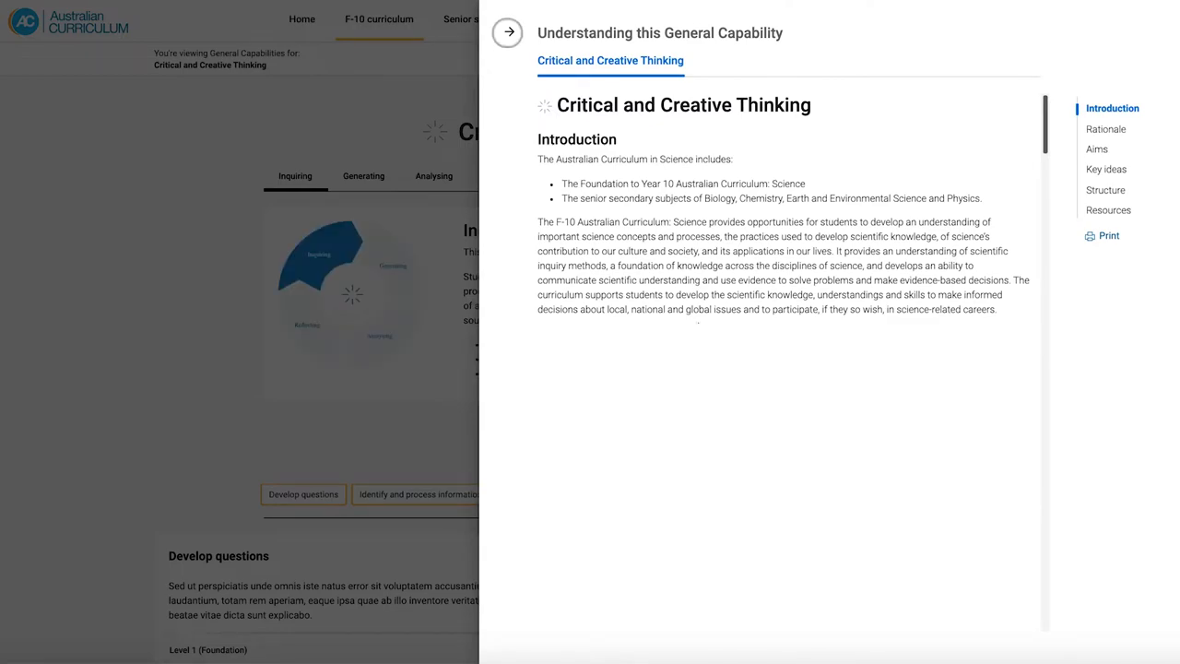
left_click(508, 32)
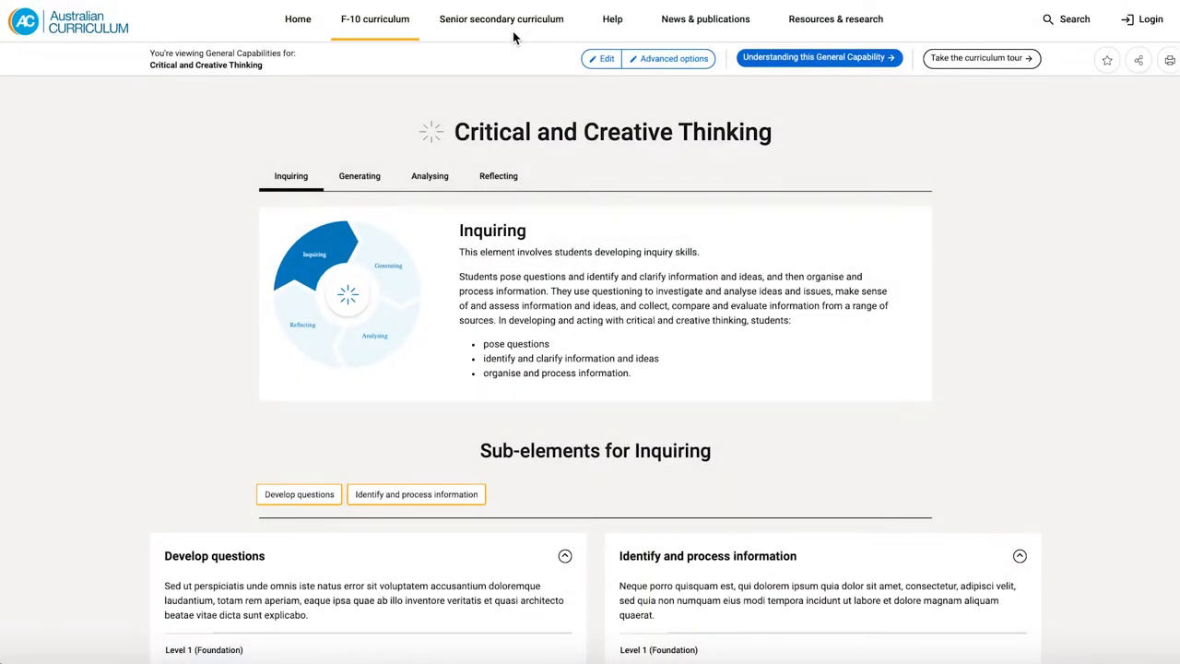
mouse_move(435, 95)
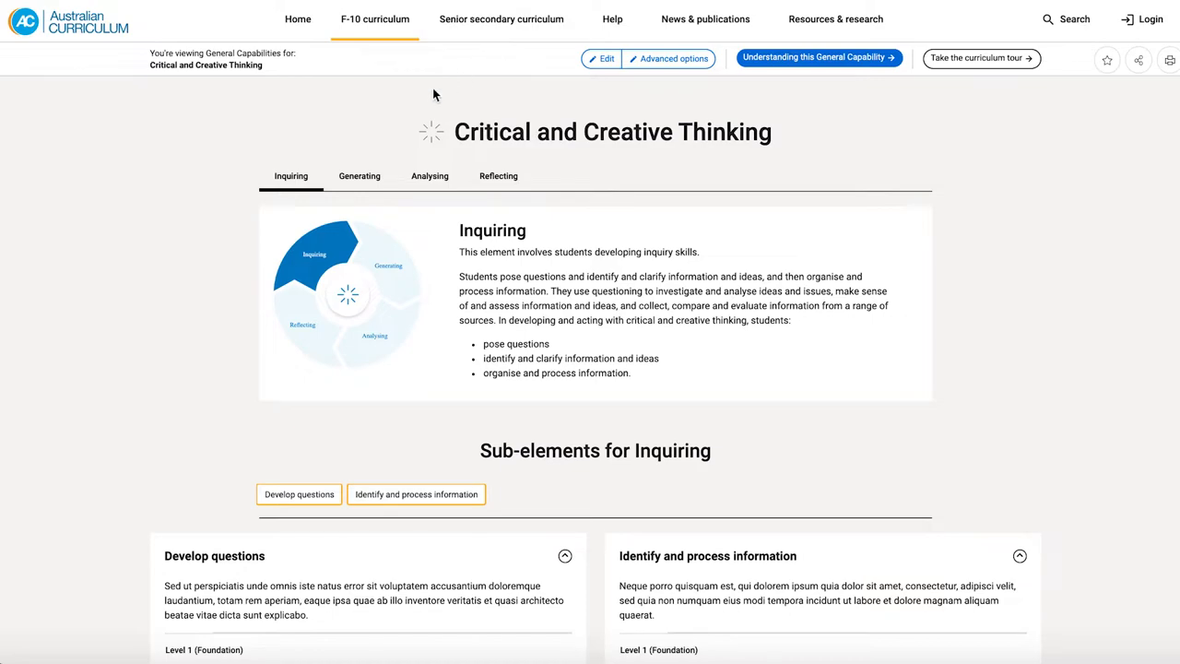
mouse_move(425, 189)
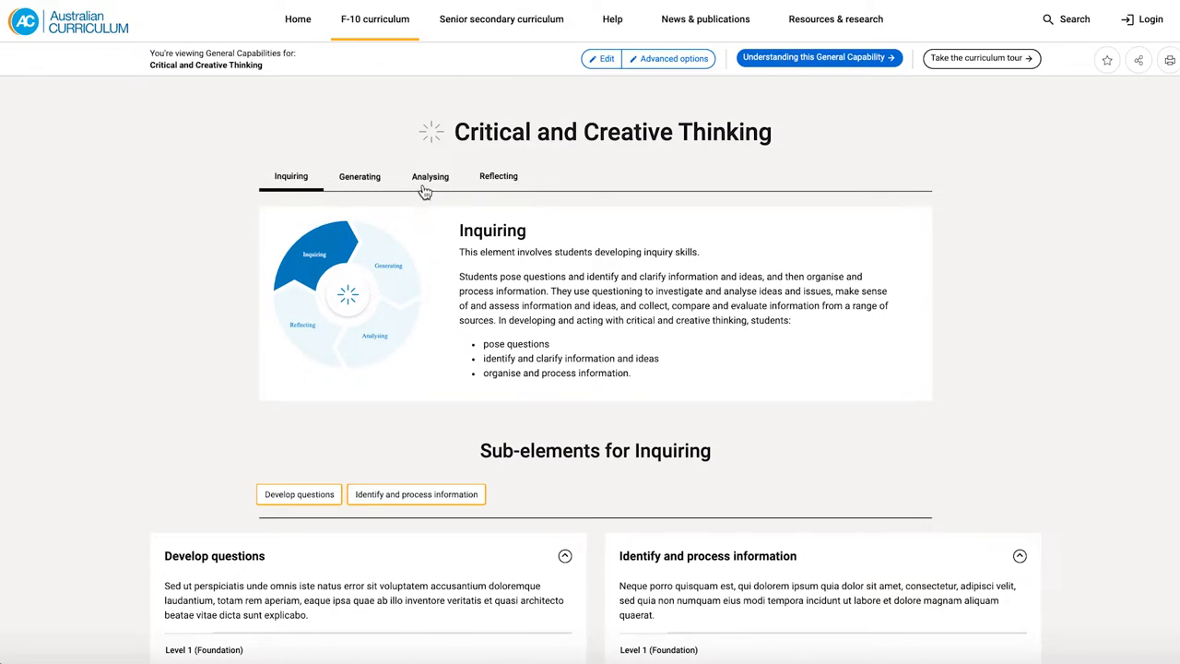
left_click(359, 176)
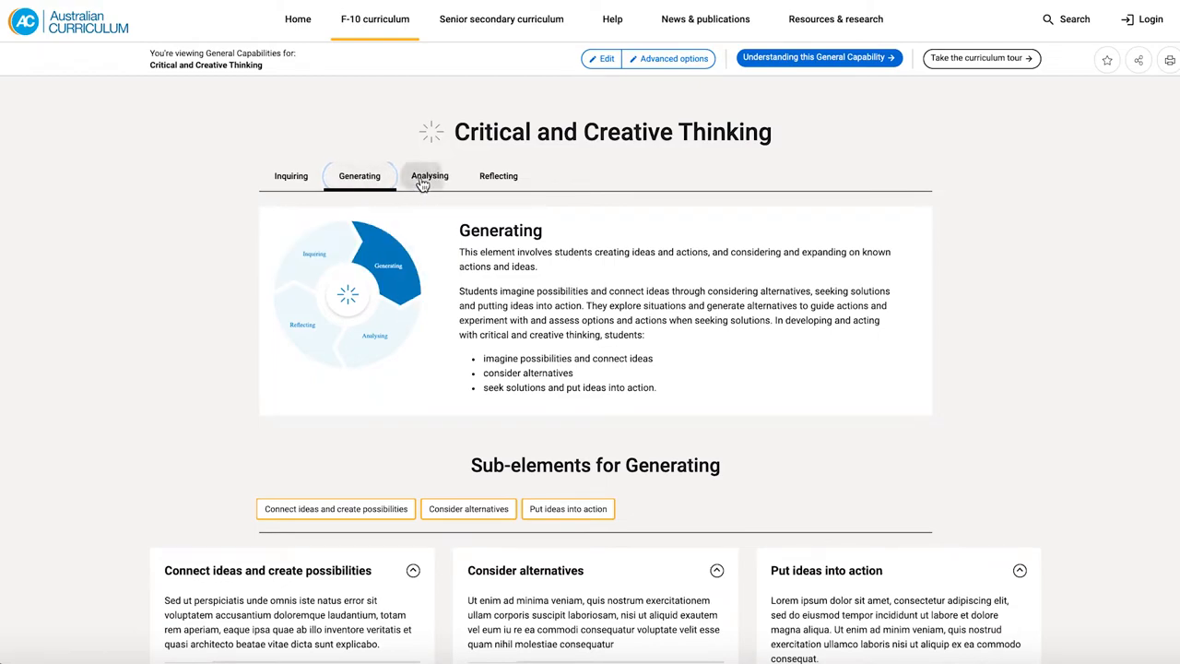
left_click(291, 176)
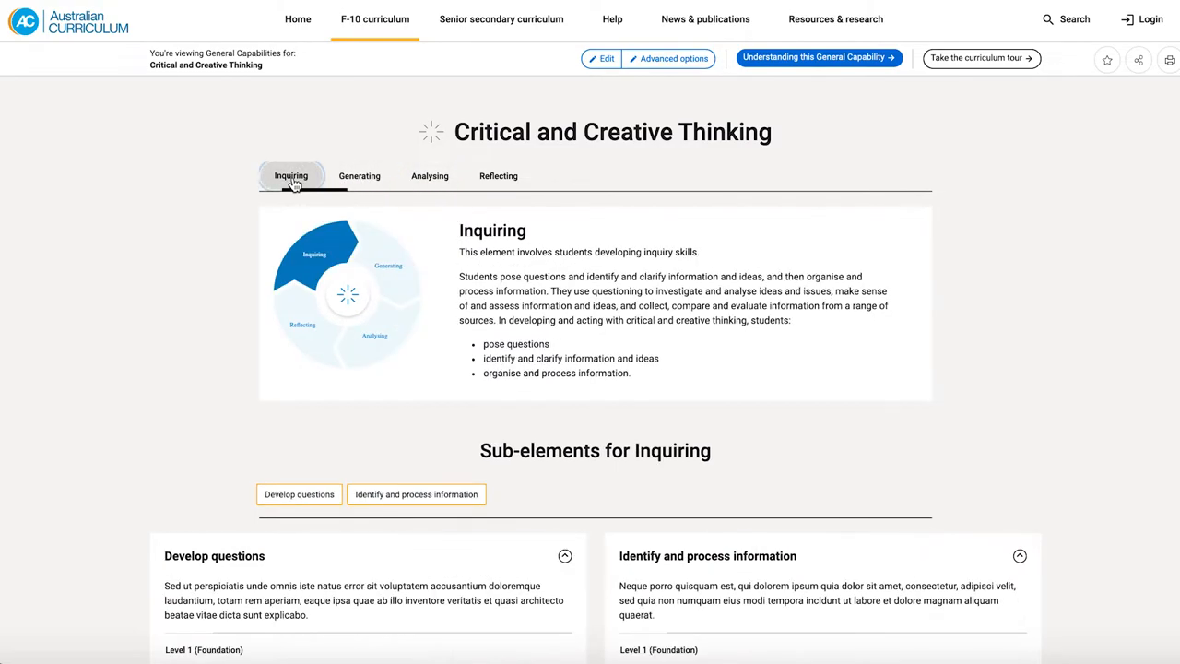
scroll("down", 3)
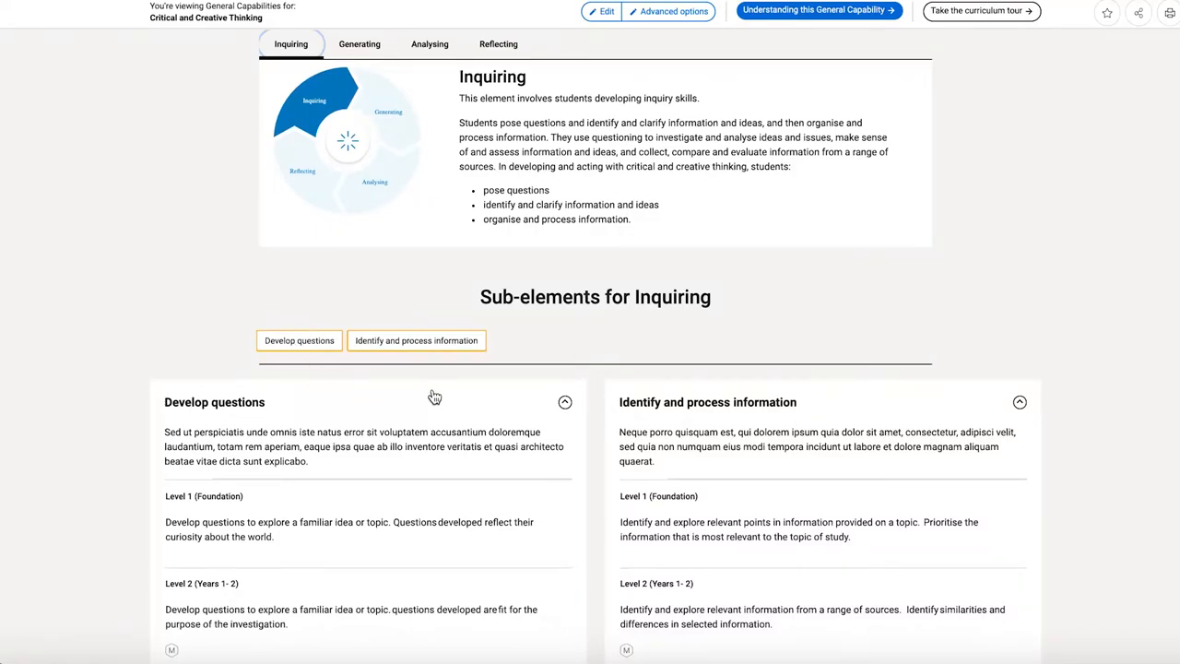
scroll("down", 3)
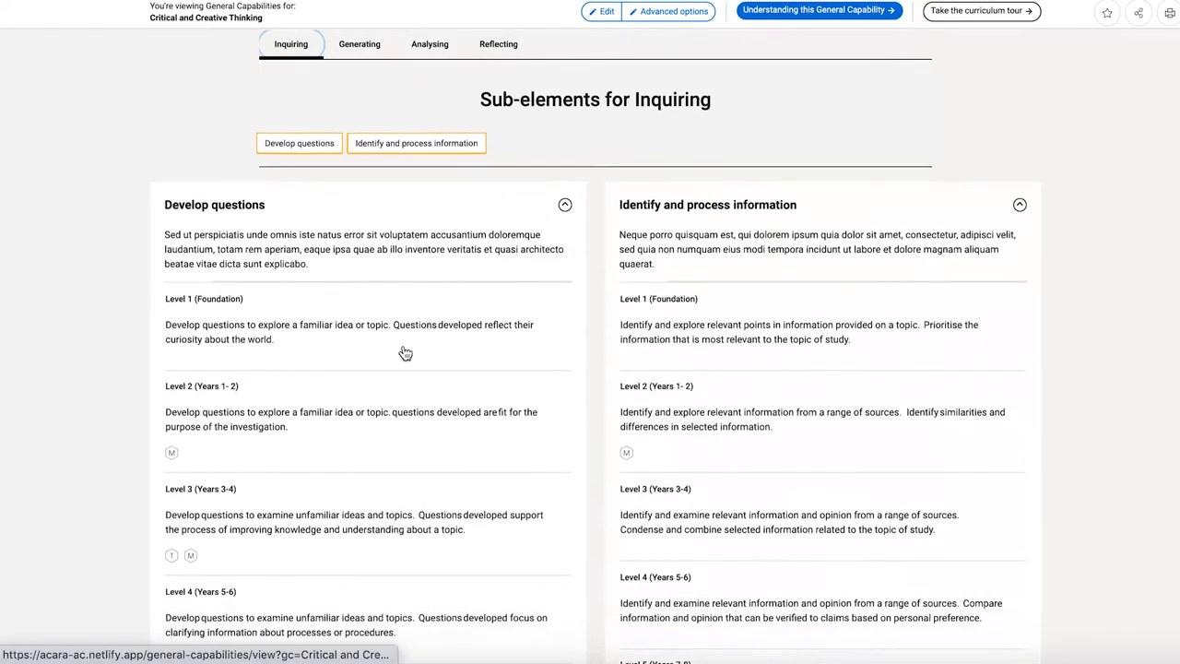
scroll("down", 3)
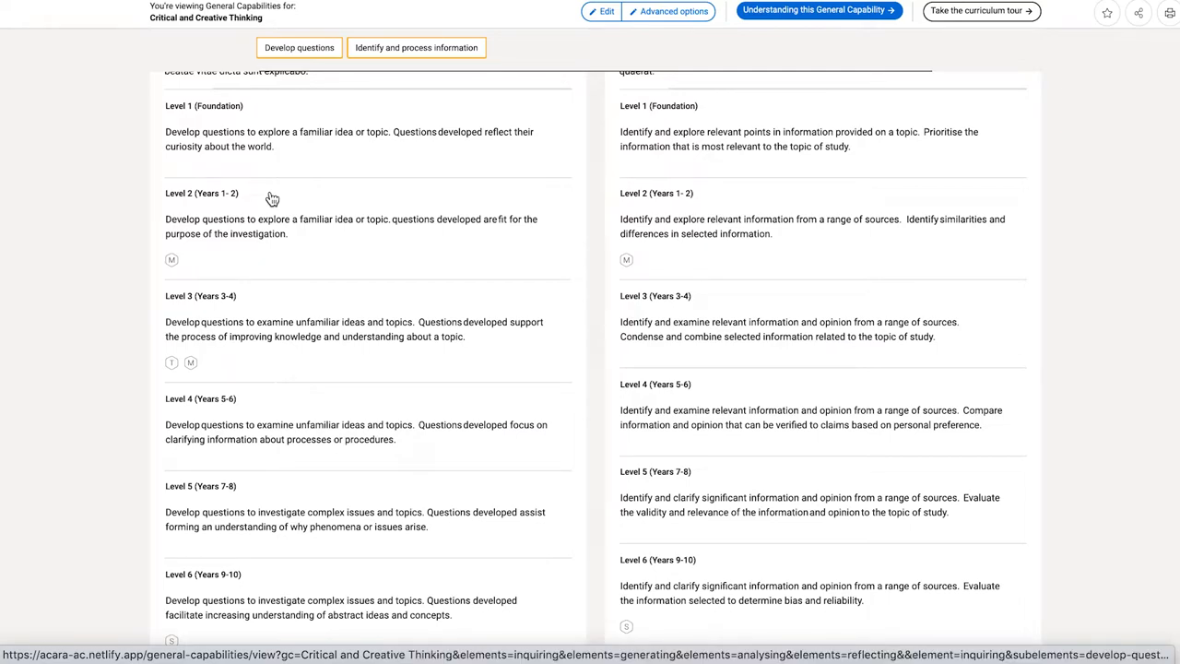
mouse_move(231, 348)
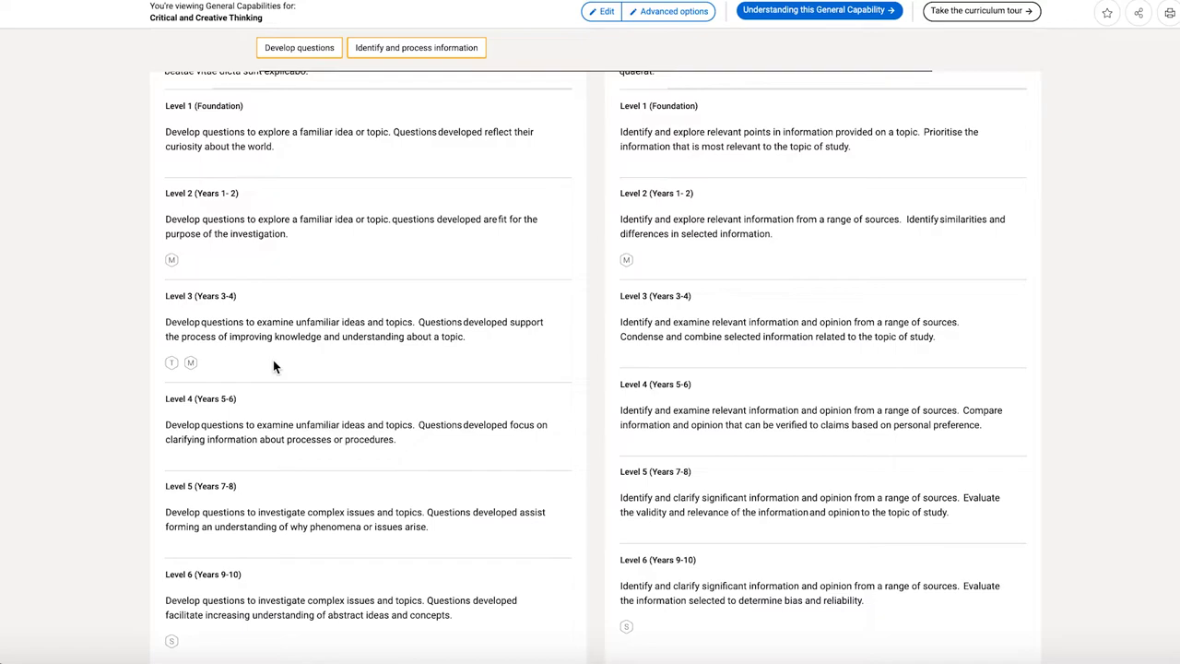
mouse_move(410, 327)
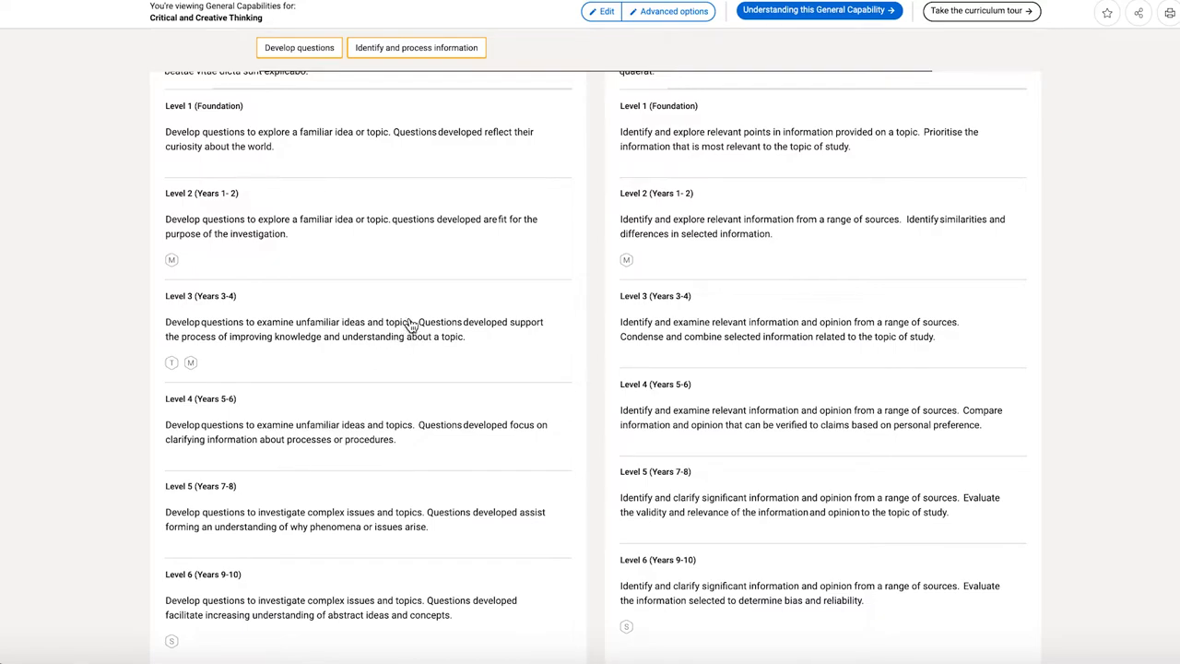